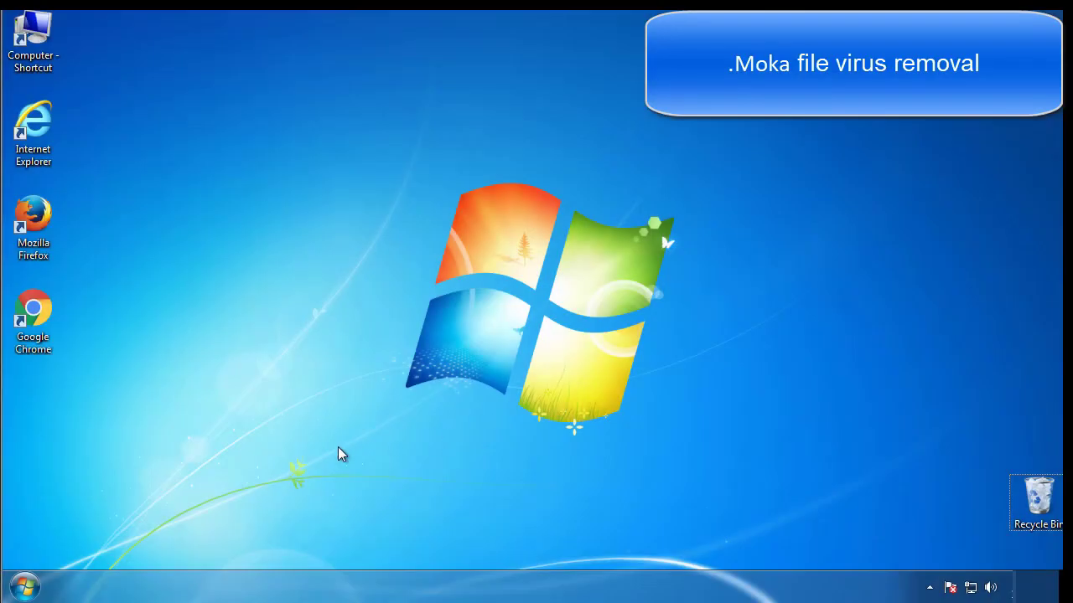
Launch msconfig from Start search and enable Safe boot (Minimal) on the Boot tab, applying with OK.
click(24, 587)
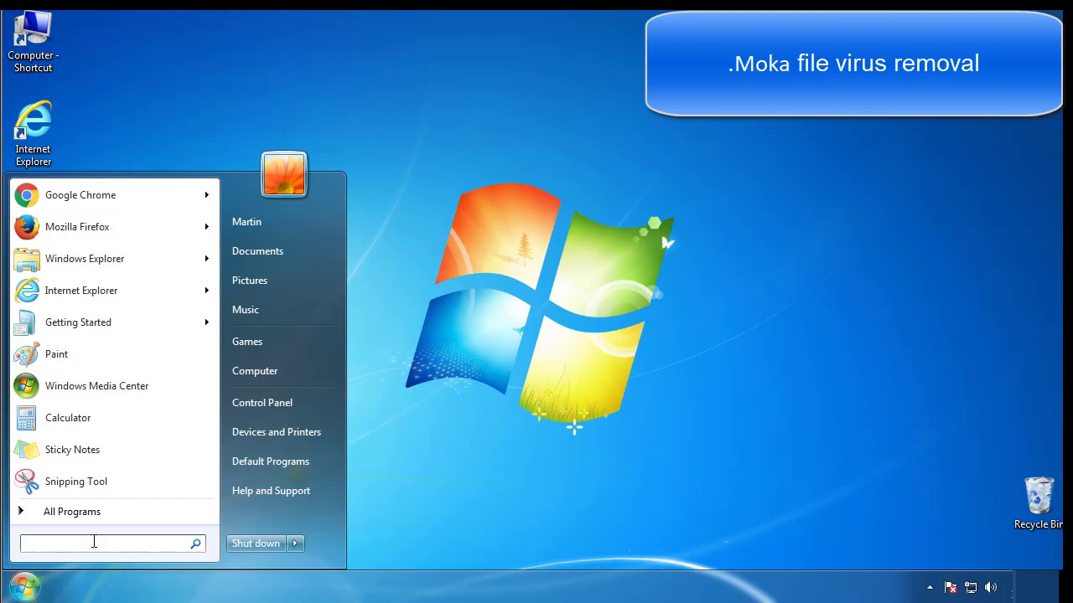
text(mscon)
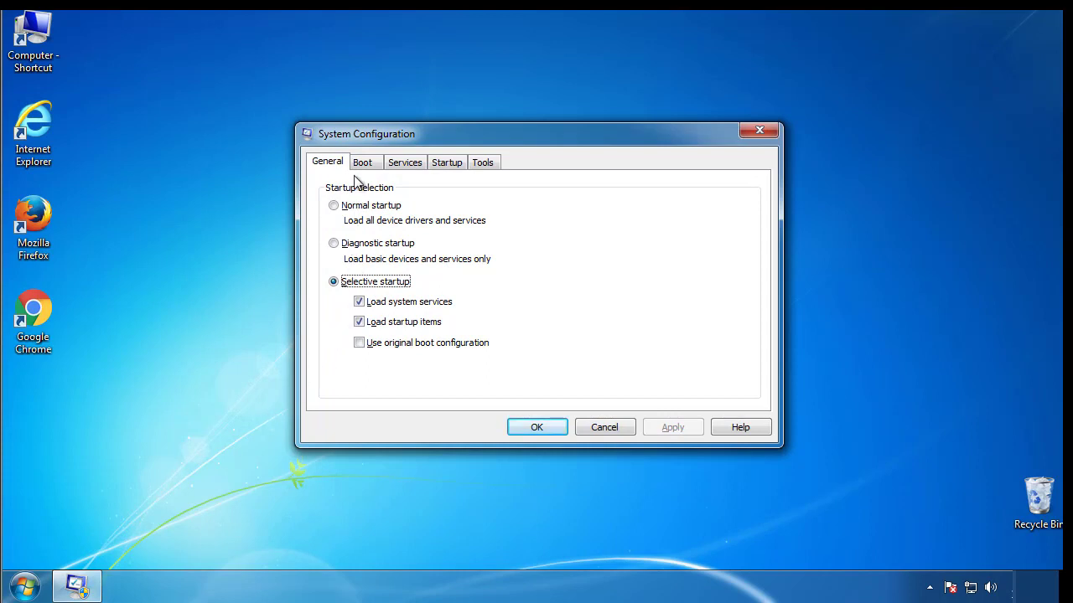
click(362, 161)
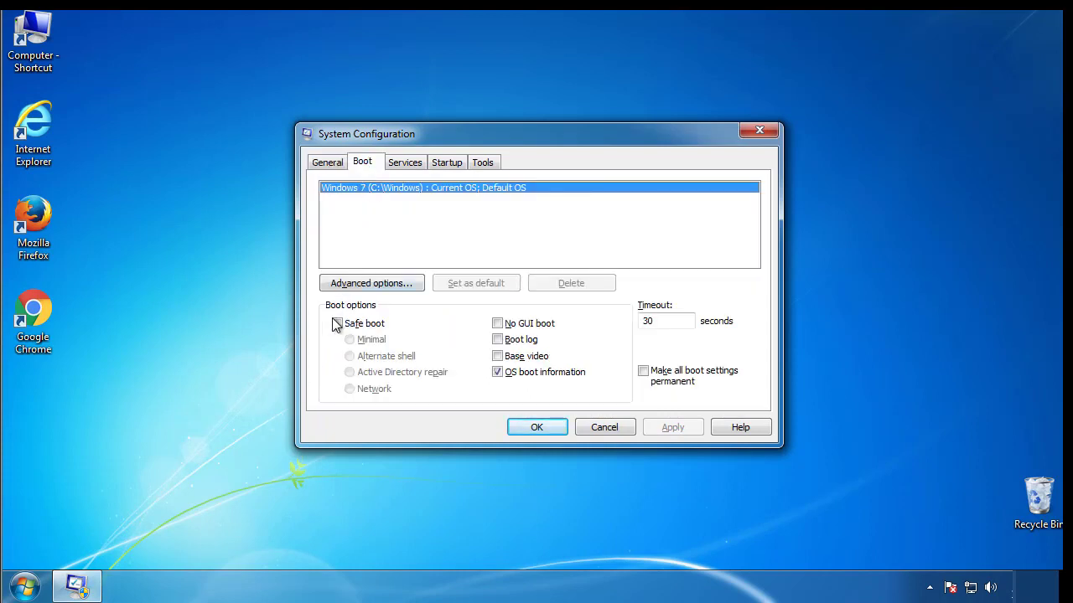
click(335, 324)
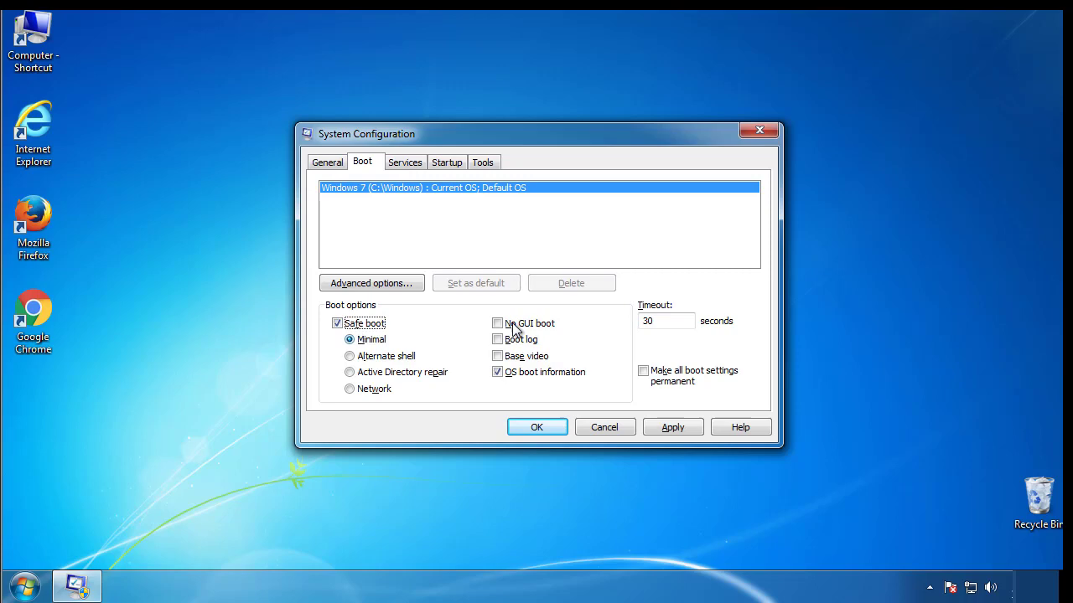
mouse_move(537, 427)
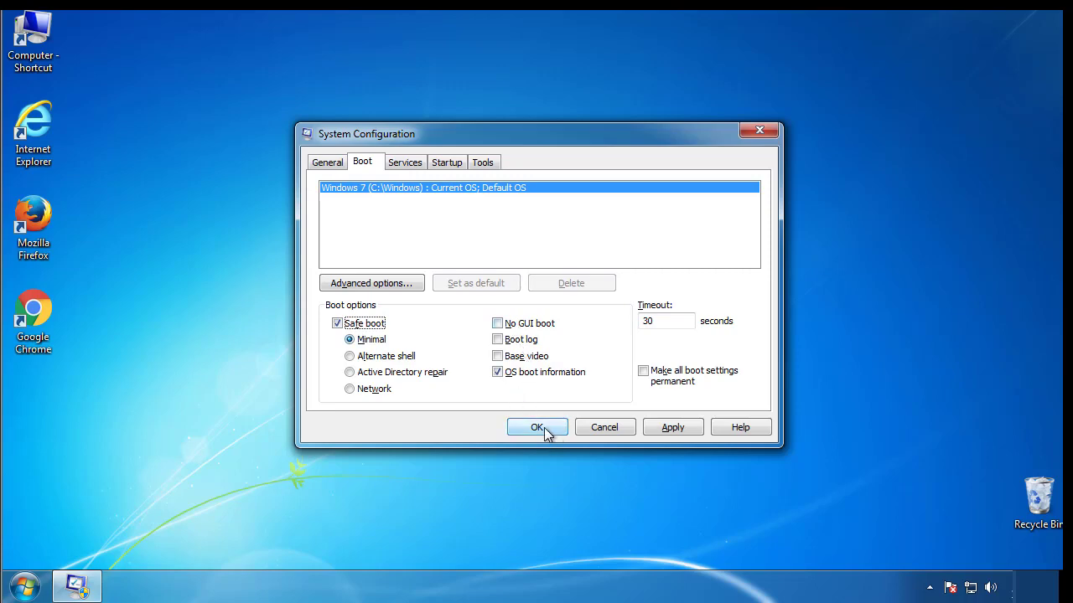
click(536, 427)
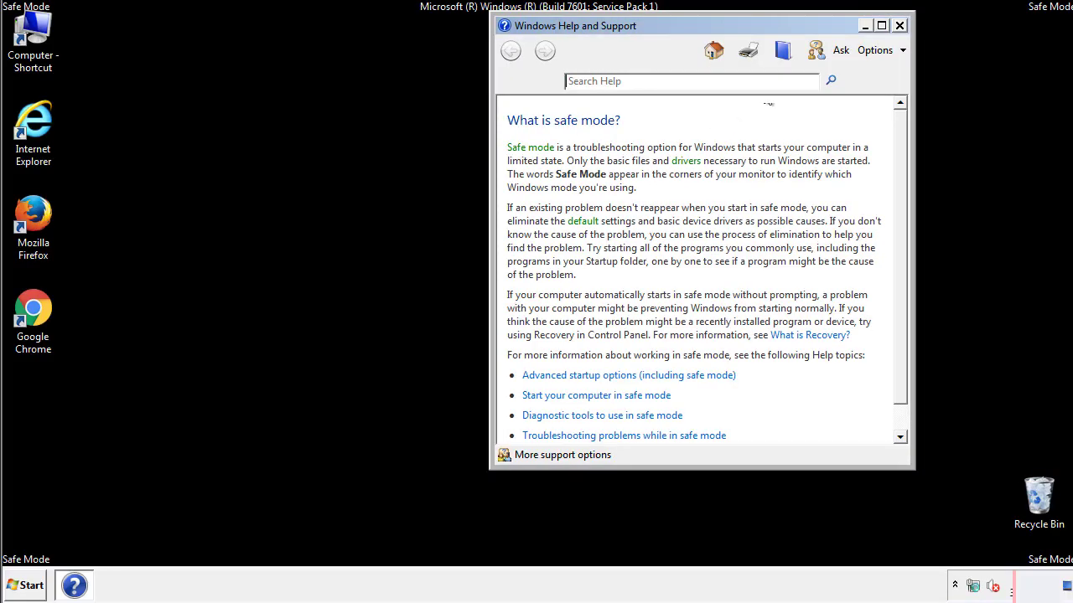
Dismiss the Safe Mode help, open Control Panel's Folder Options and review its View settings.
click(898, 25)
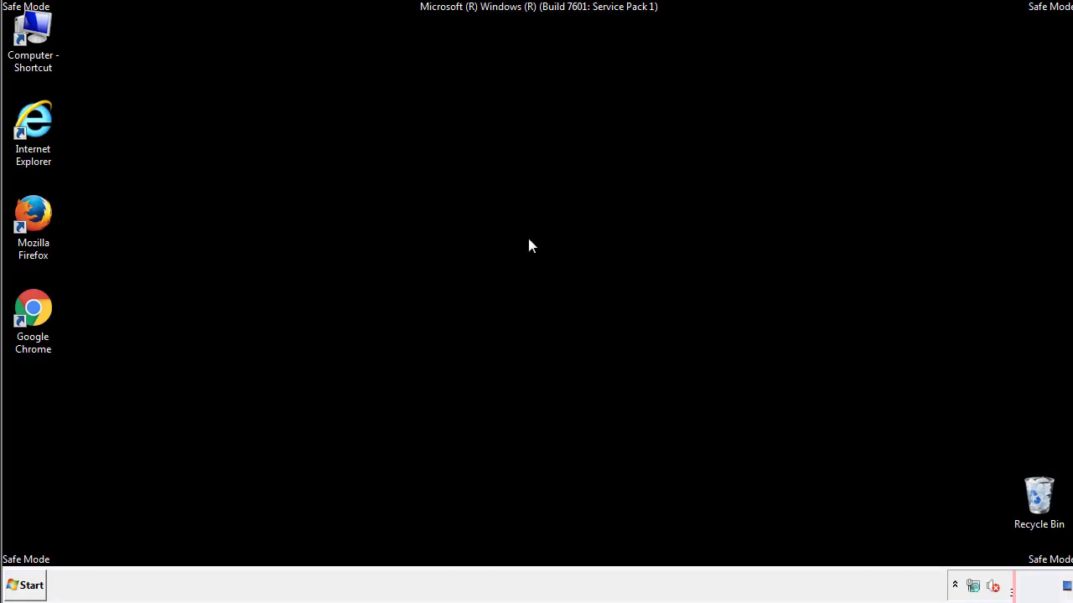
click(25, 585)
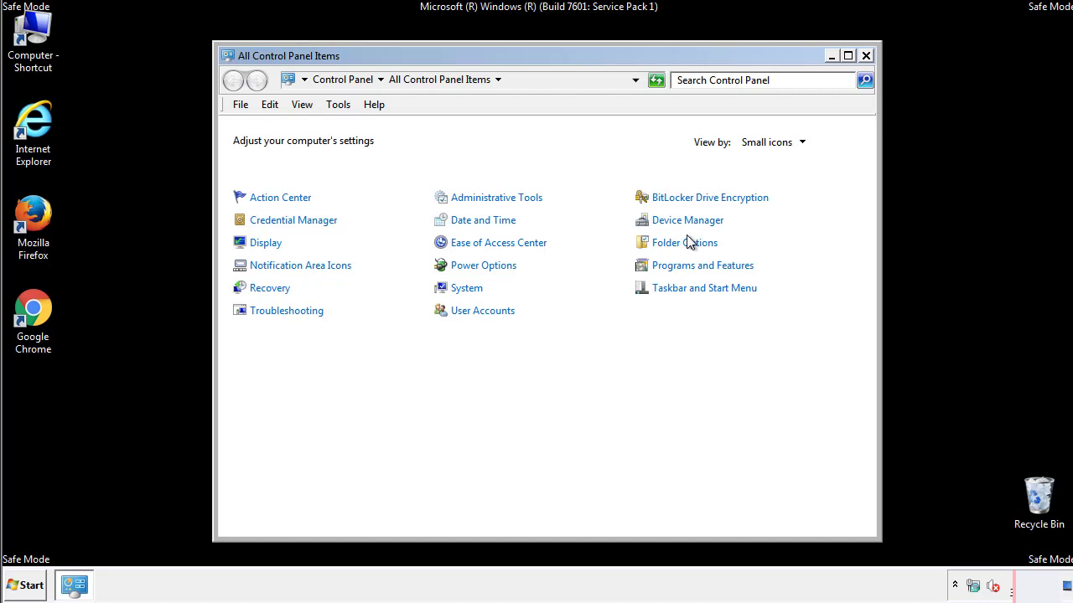
click(684, 242)
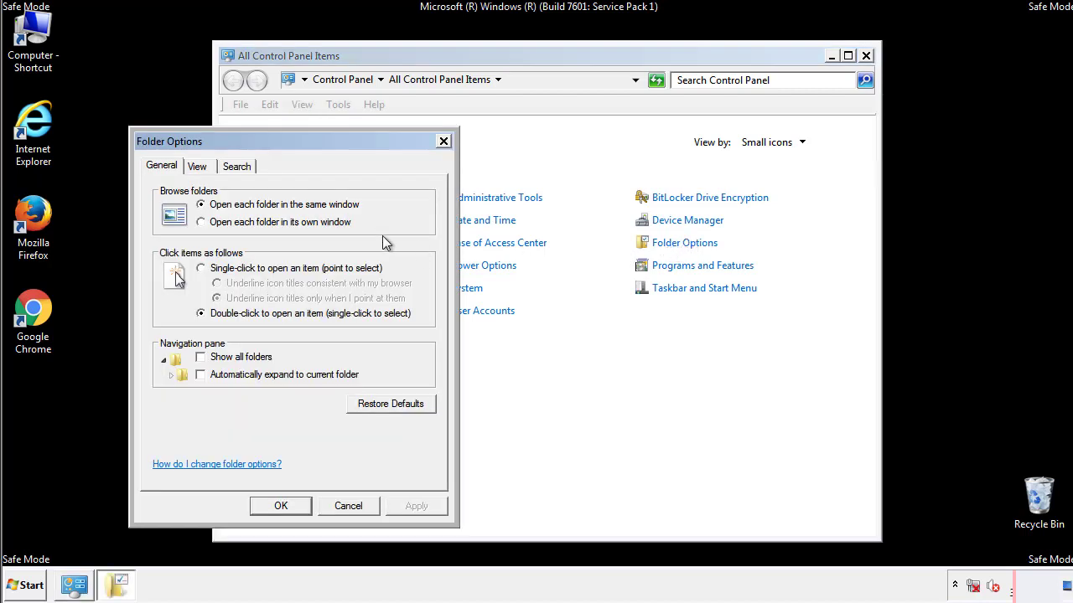
click(198, 166)
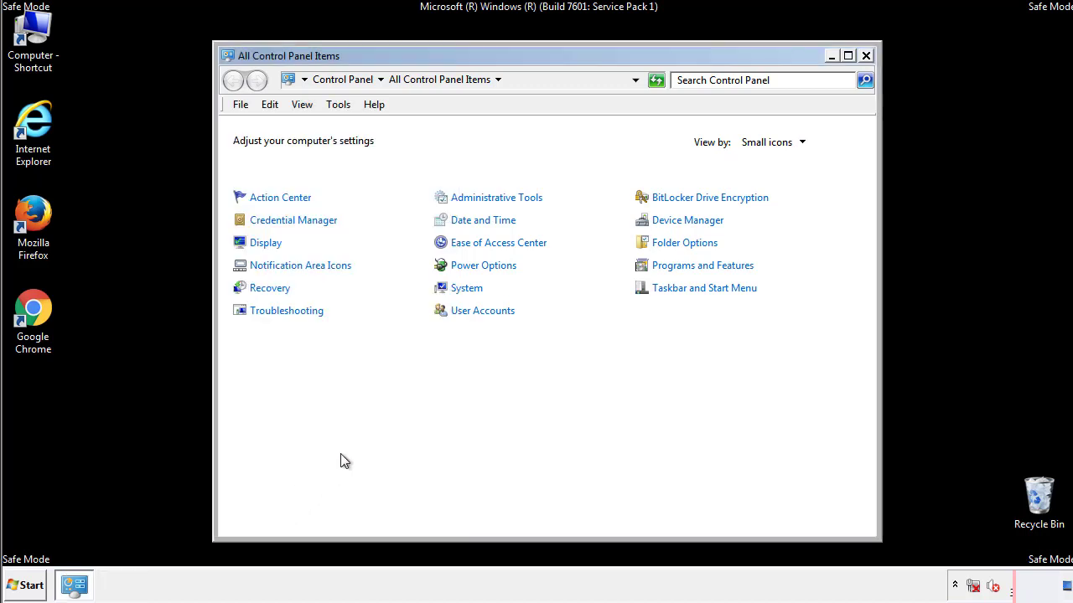
Close Control Panel and browse Computer to C:\Windows\System32\drivers\etc.
click(865, 56)
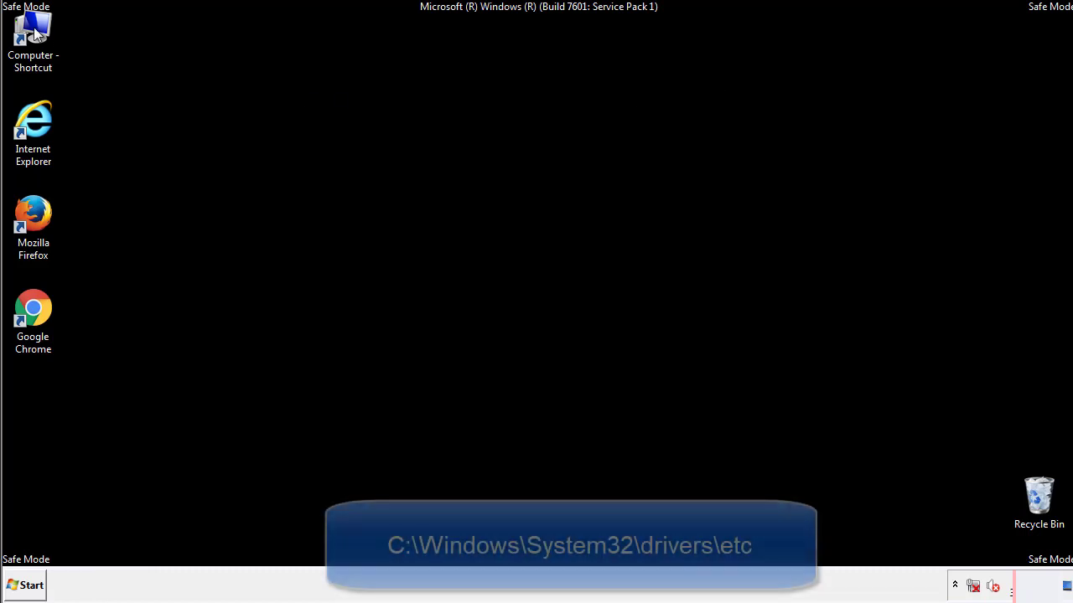
double_click(34, 37)
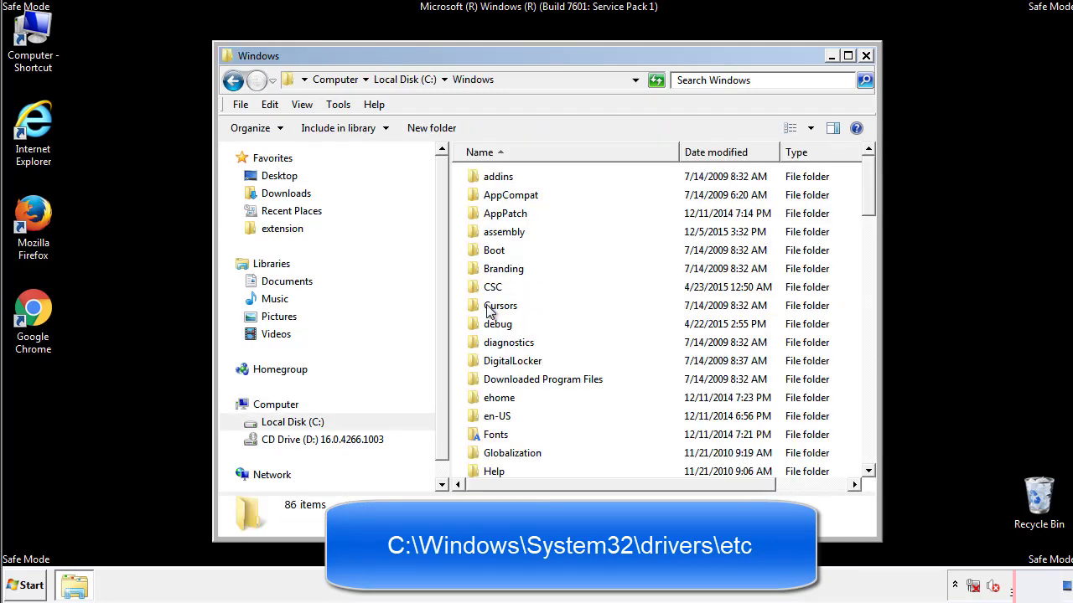
scroll(down, 3)
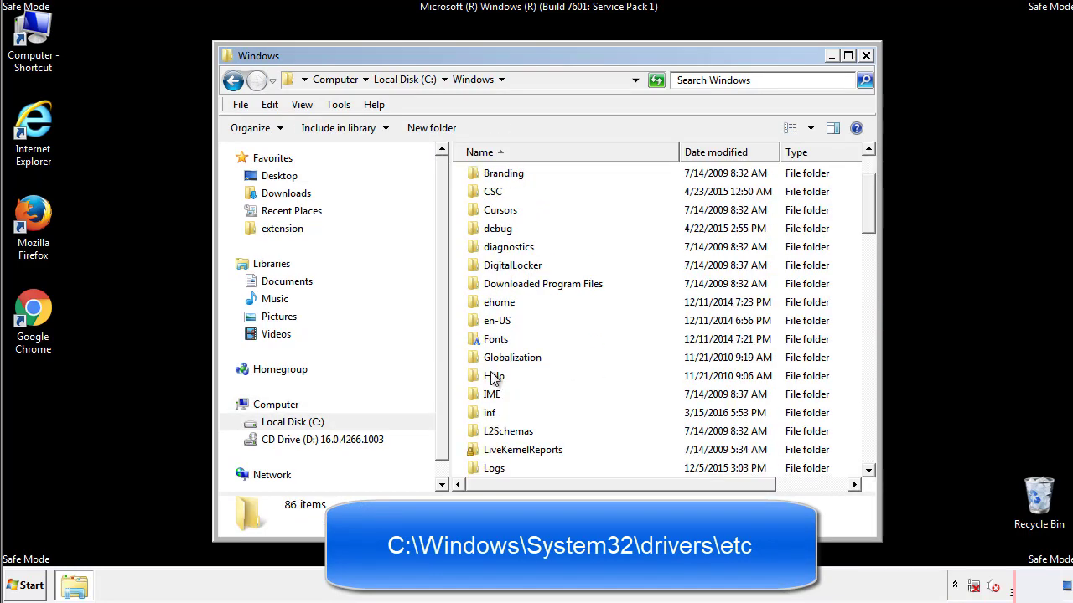
scroll(down, 3)
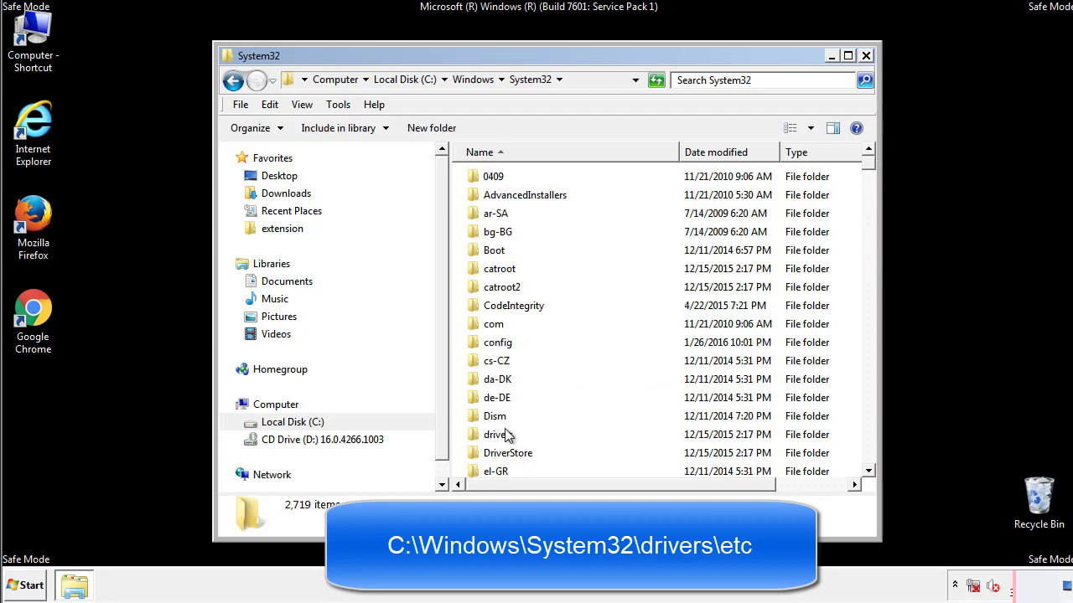
mouse_move(499, 443)
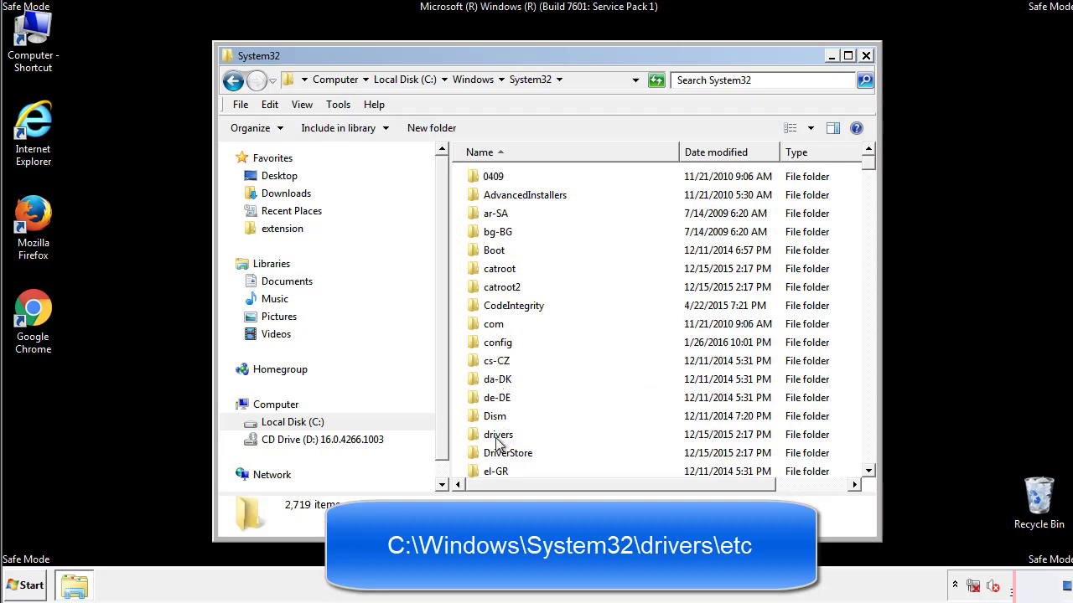
double_click(498, 434)
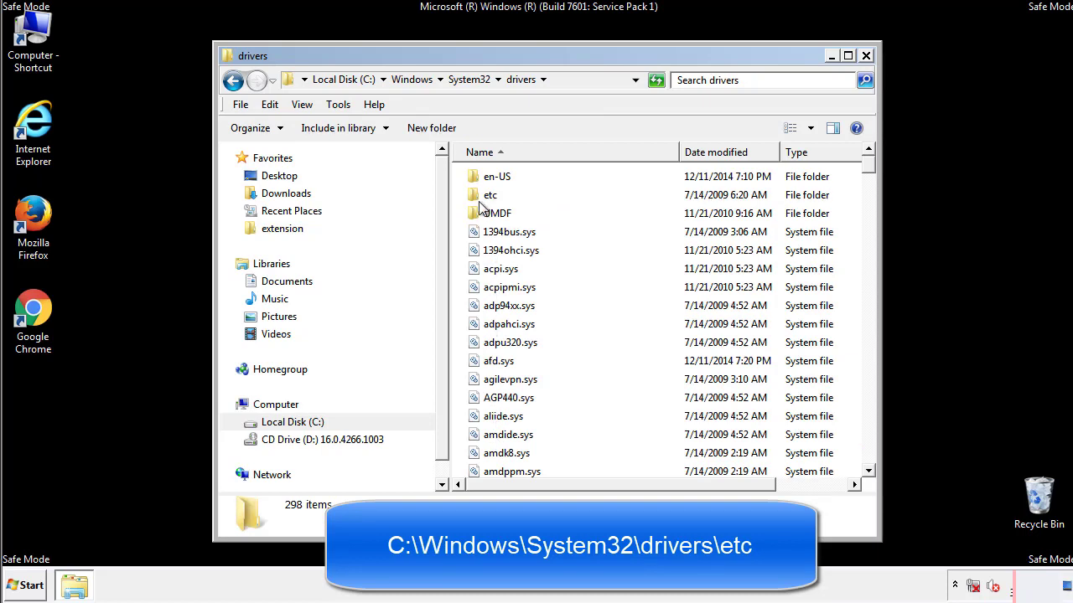
double_click(489, 194)
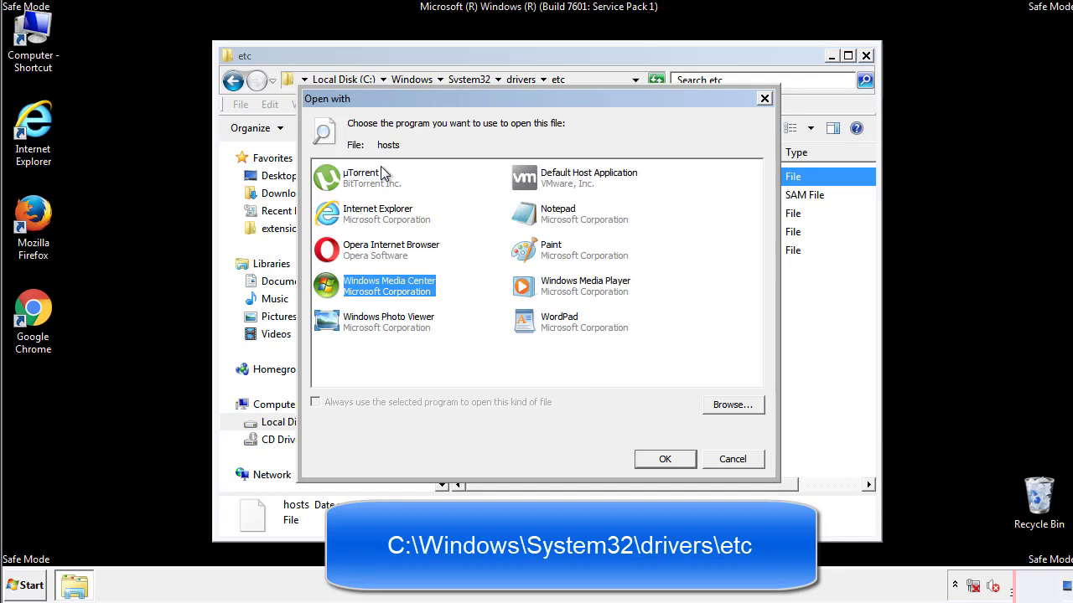
mouse_move(543, 221)
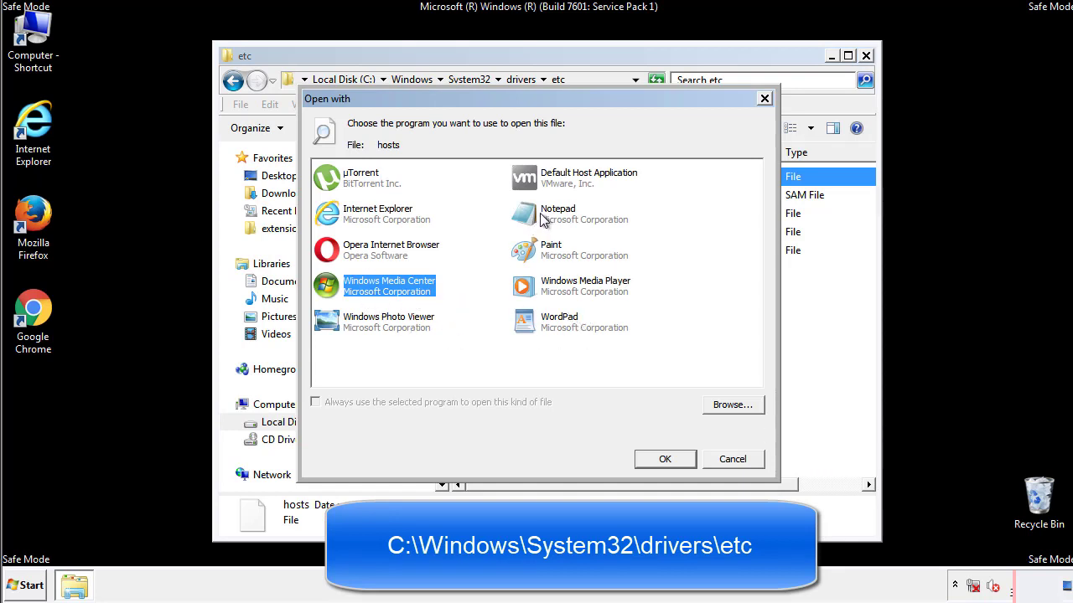
Open hosts in Notepad, delete the four bottom redirect IP entries and close Notepad.
click(664, 459)
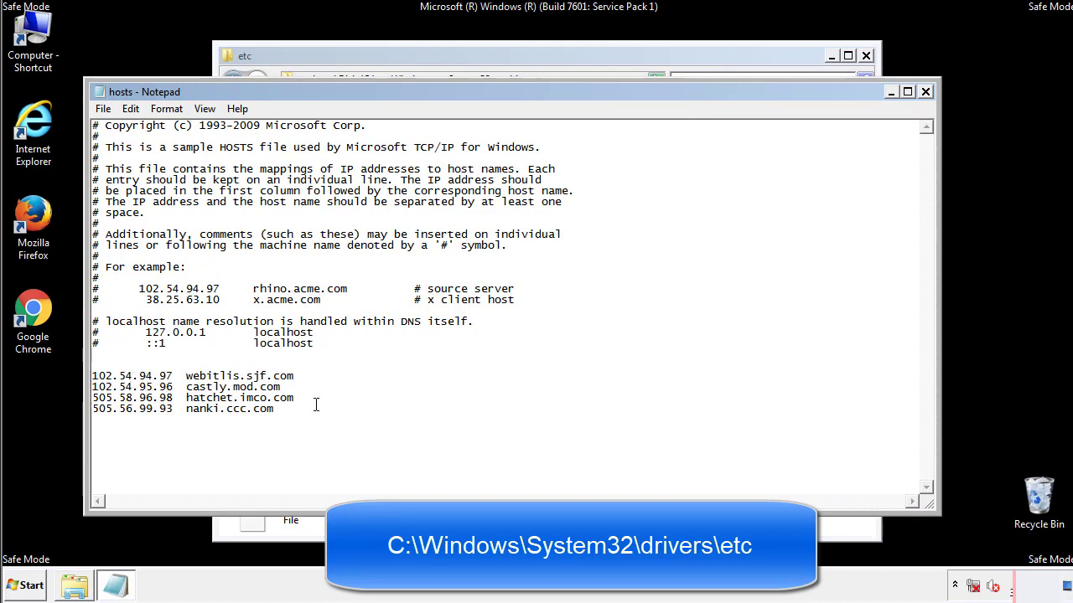
drag(94, 375, 291, 411)
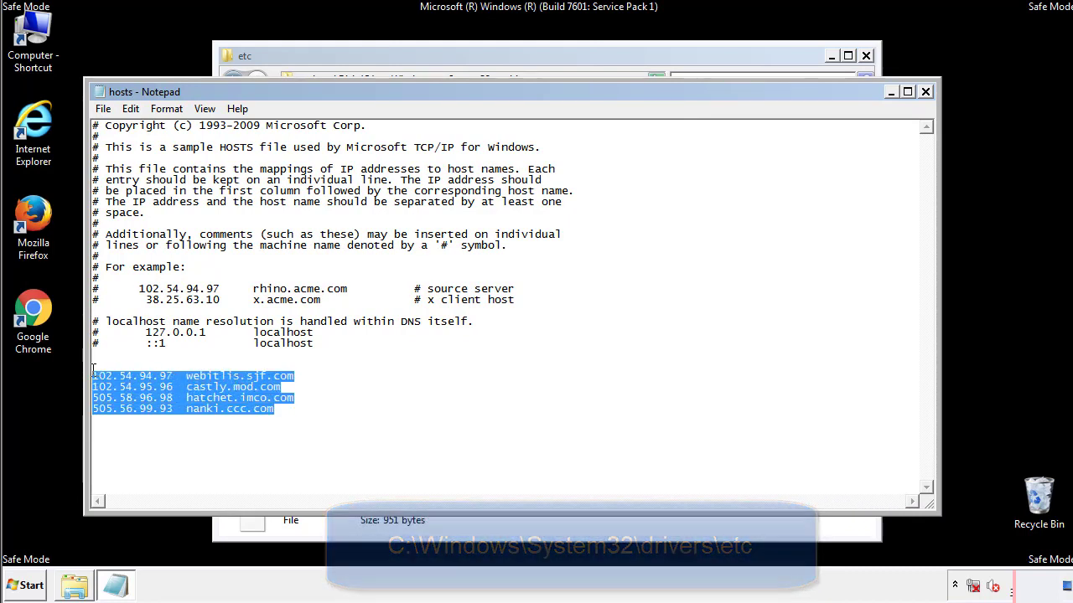
key(Delete)
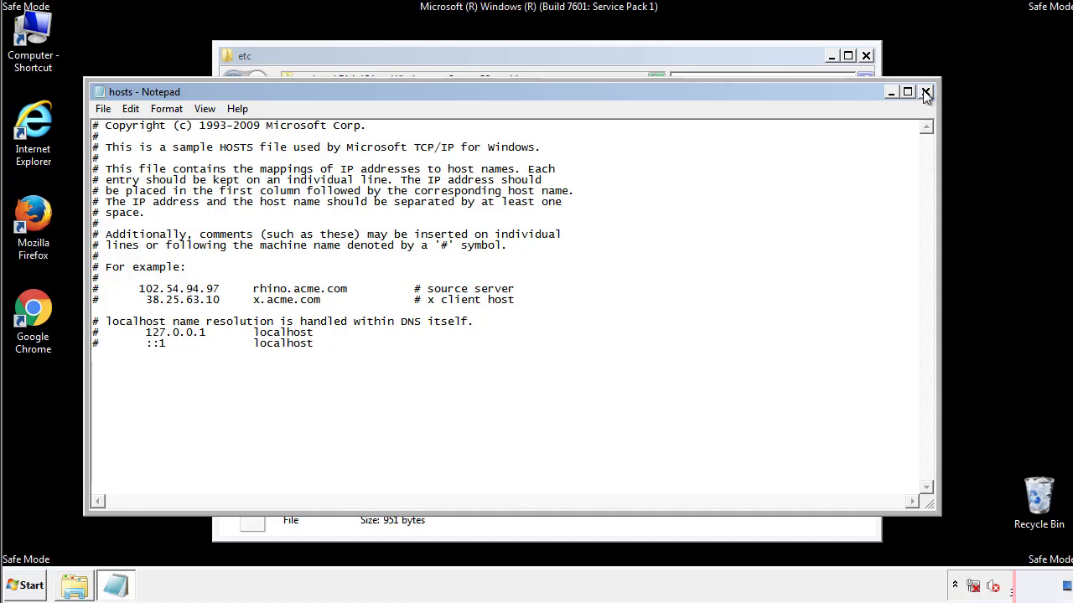
click(925, 91)
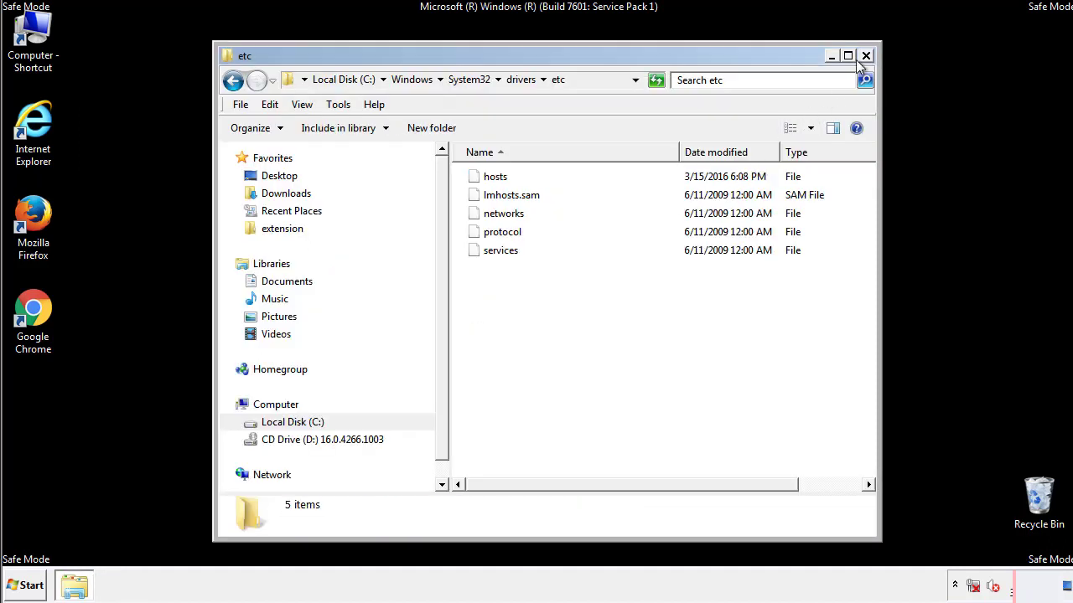
Close the etc window and open the Startup folder from Start > All Programs.
click(865, 55)
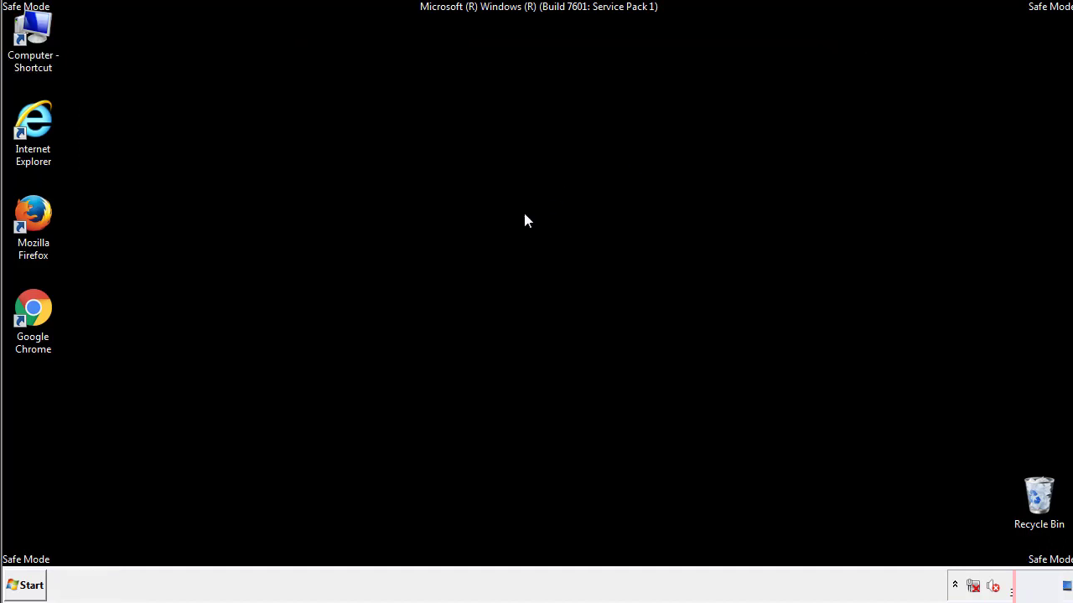
click(23, 585)
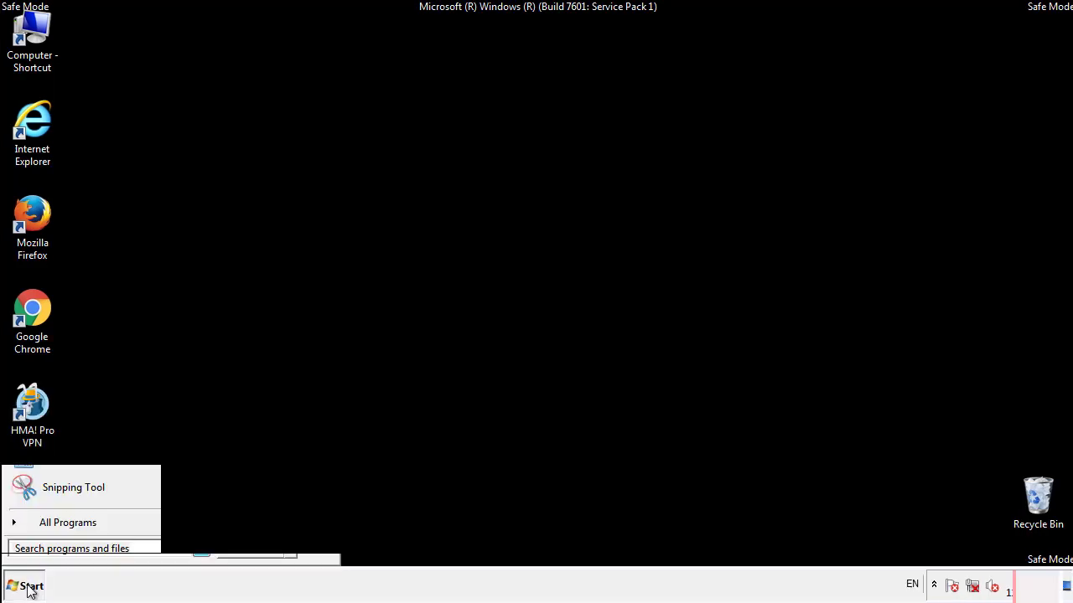
click(67, 523)
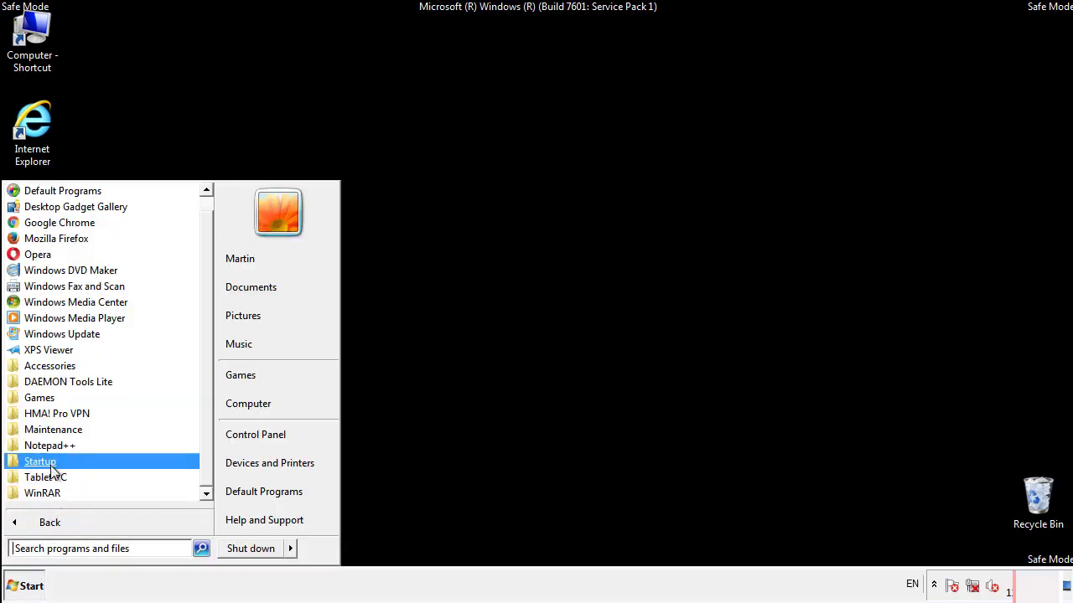
right_click(40, 461)
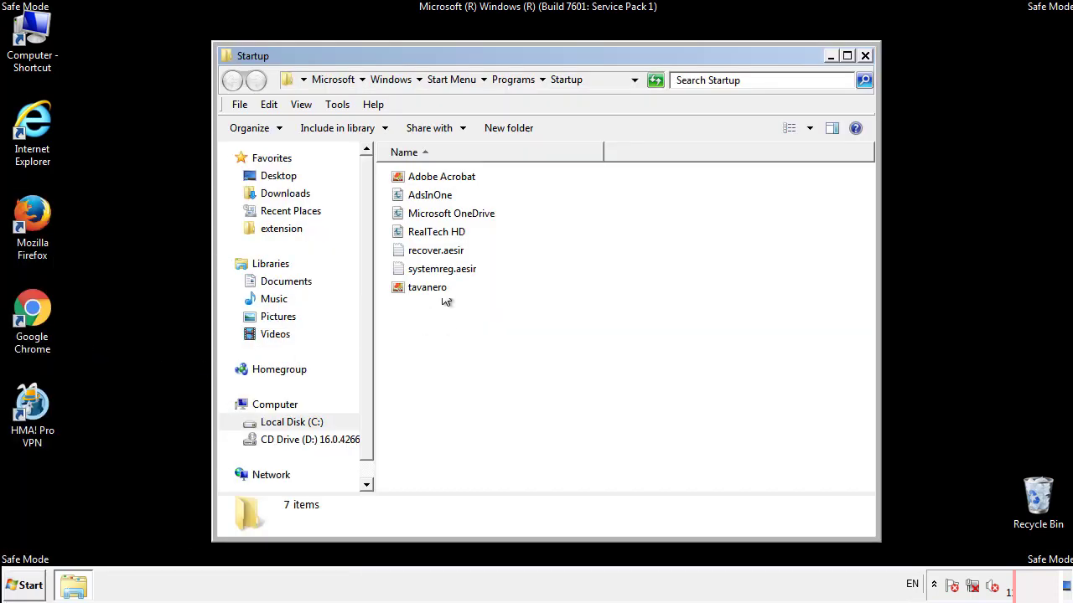
Delete the suspicious Startup entries to the Recycle Bin, leaving three items, and close the folder.
click(429, 194)
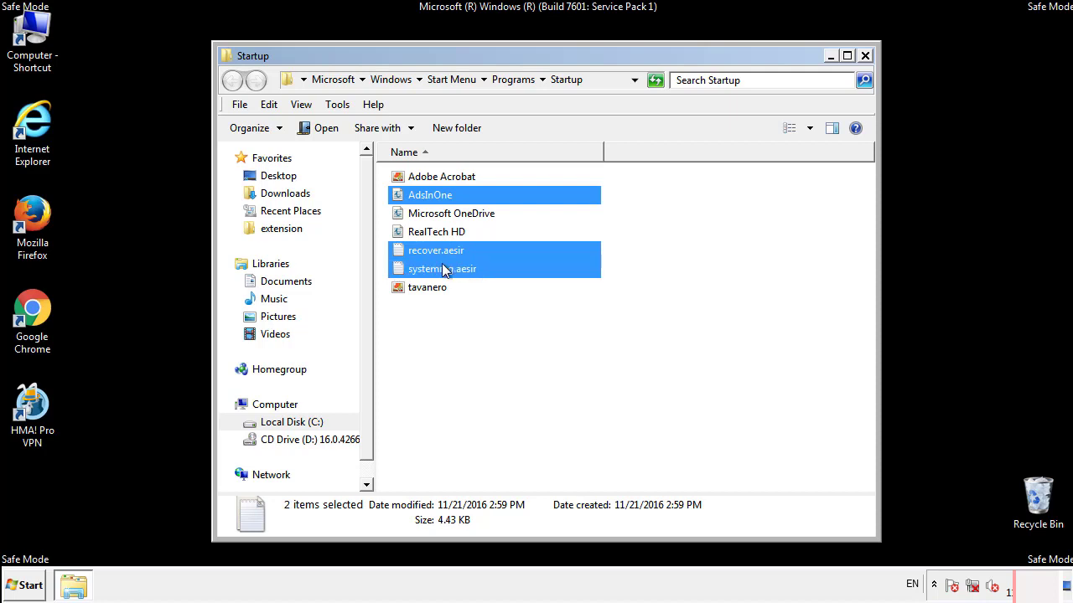
right_click(427, 286)
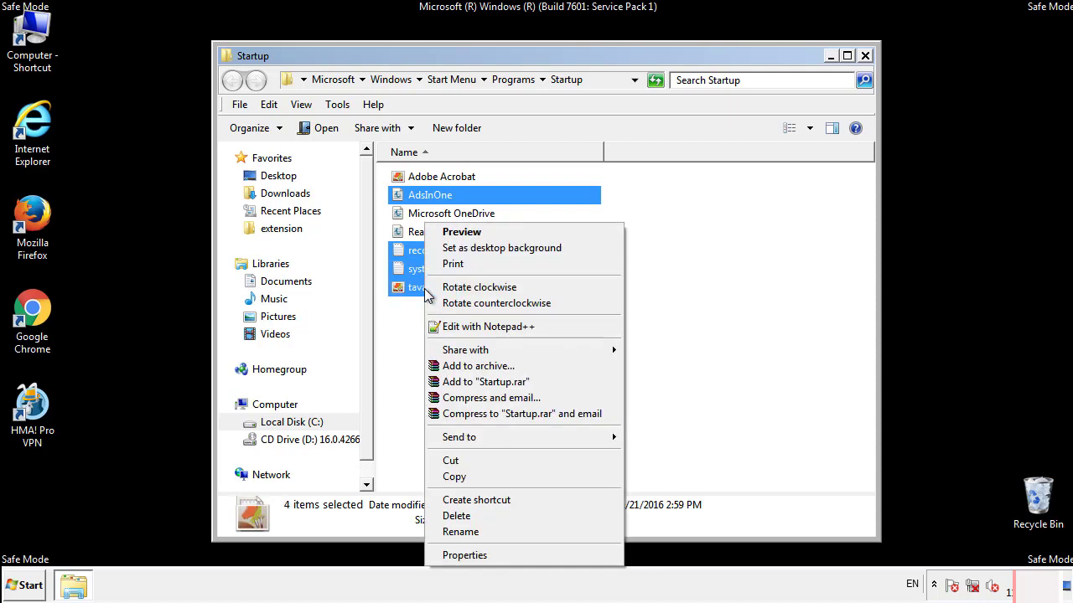
click(456, 517)
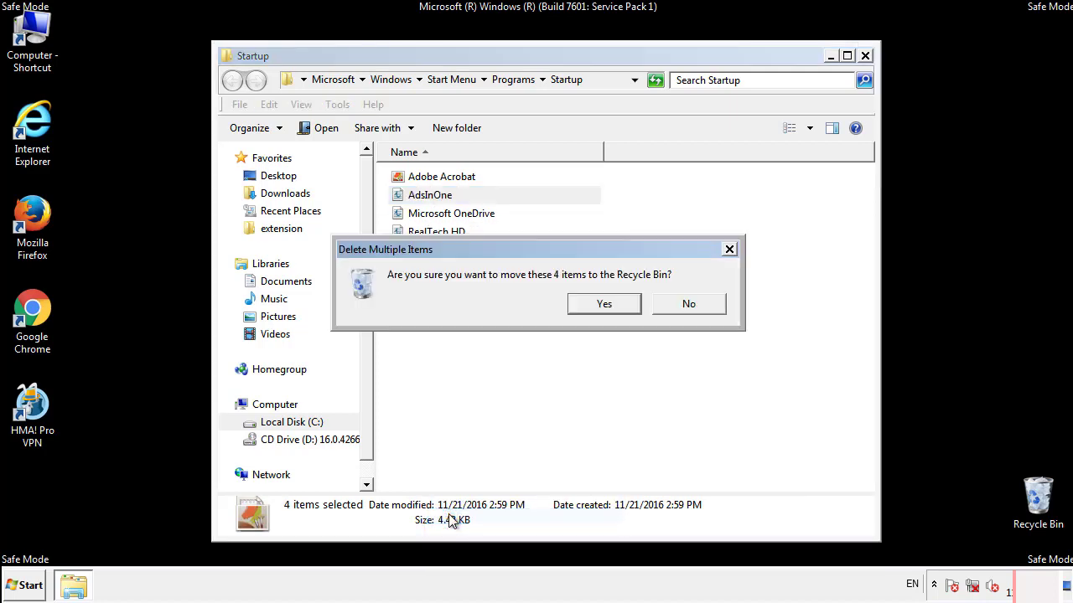
click(604, 304)
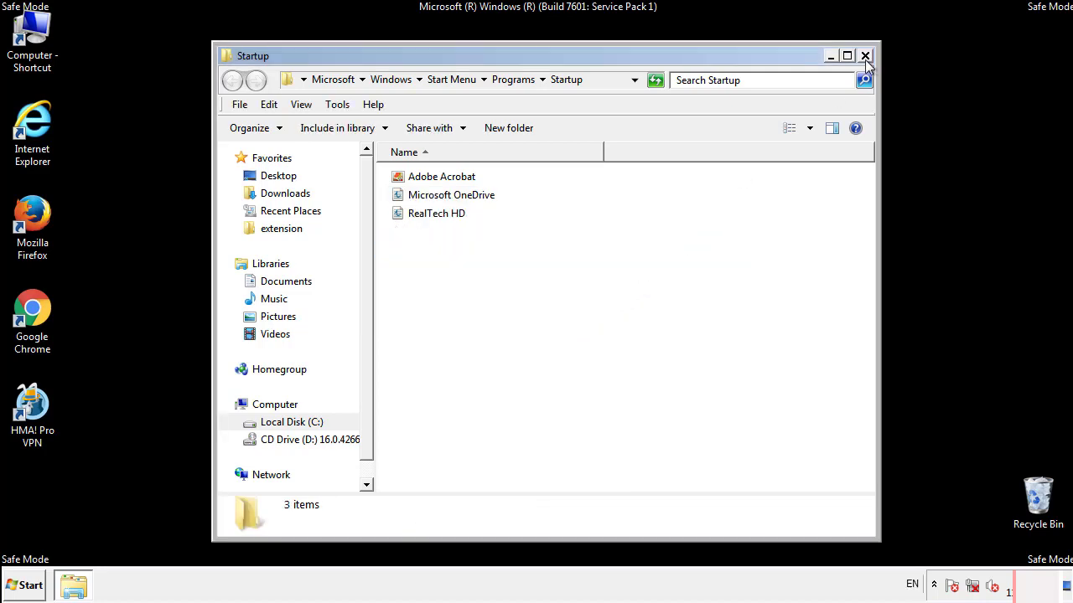
click(864, 55)
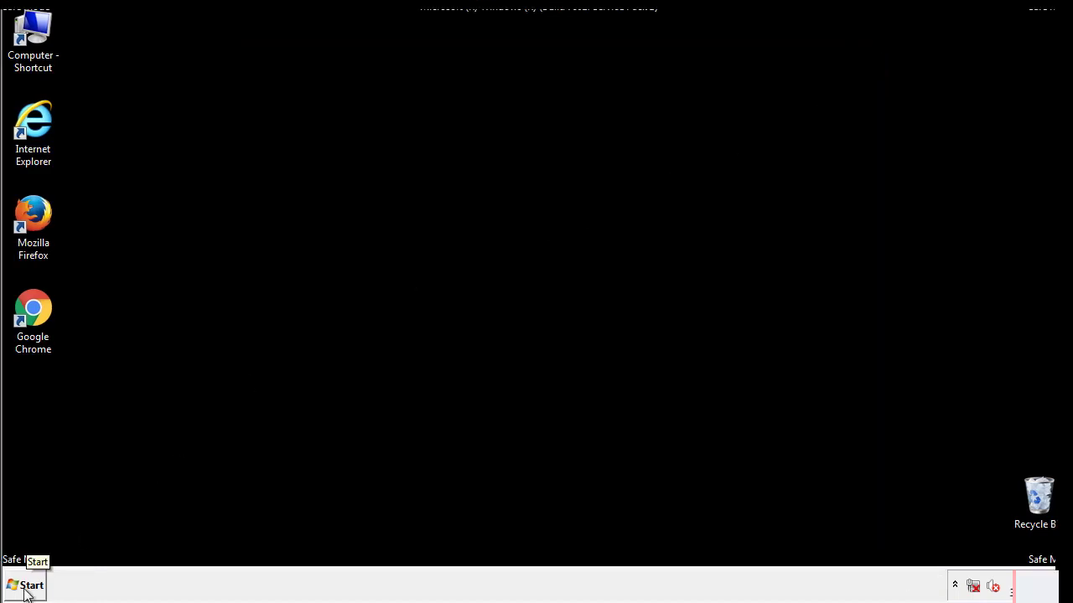
Launch regedit from Start search and expand HKEY_LOCAL_MACHINE > SOFTWARE > Microsoft.
click(25, 585)
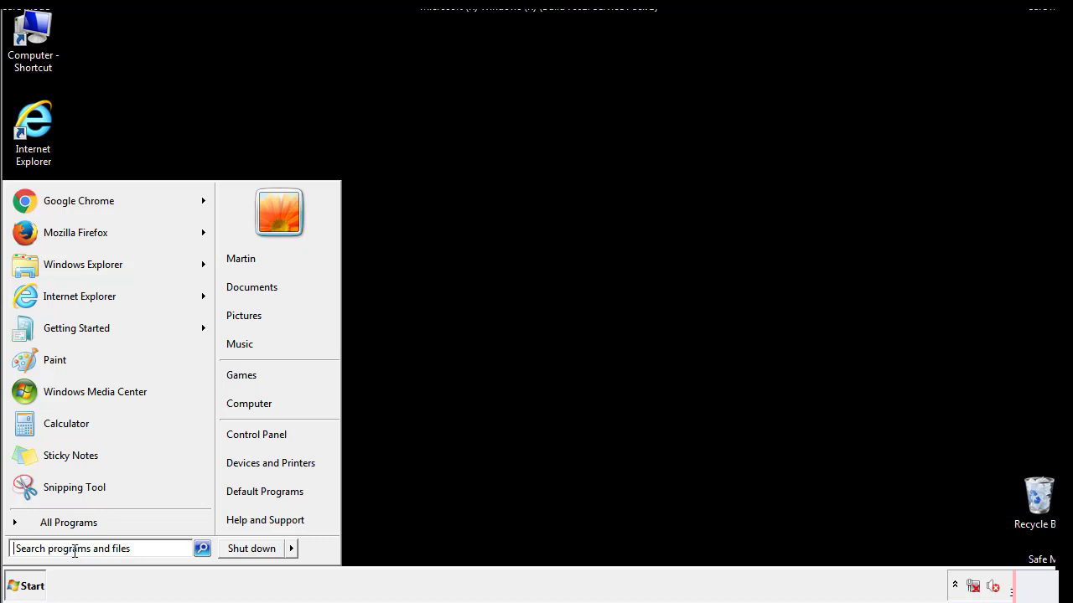
text(reged)
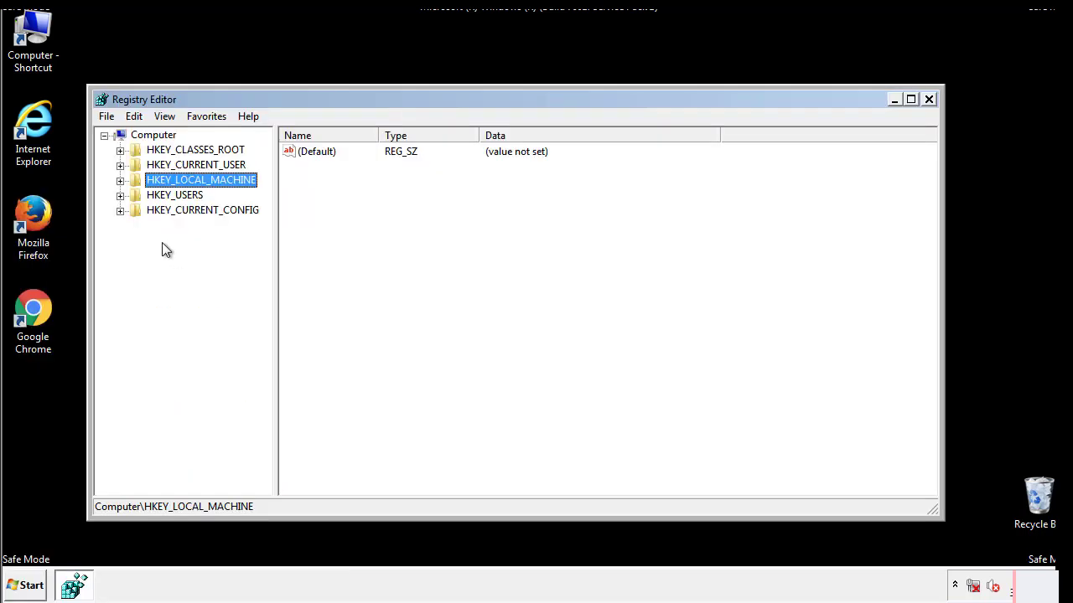
click(121, 180)
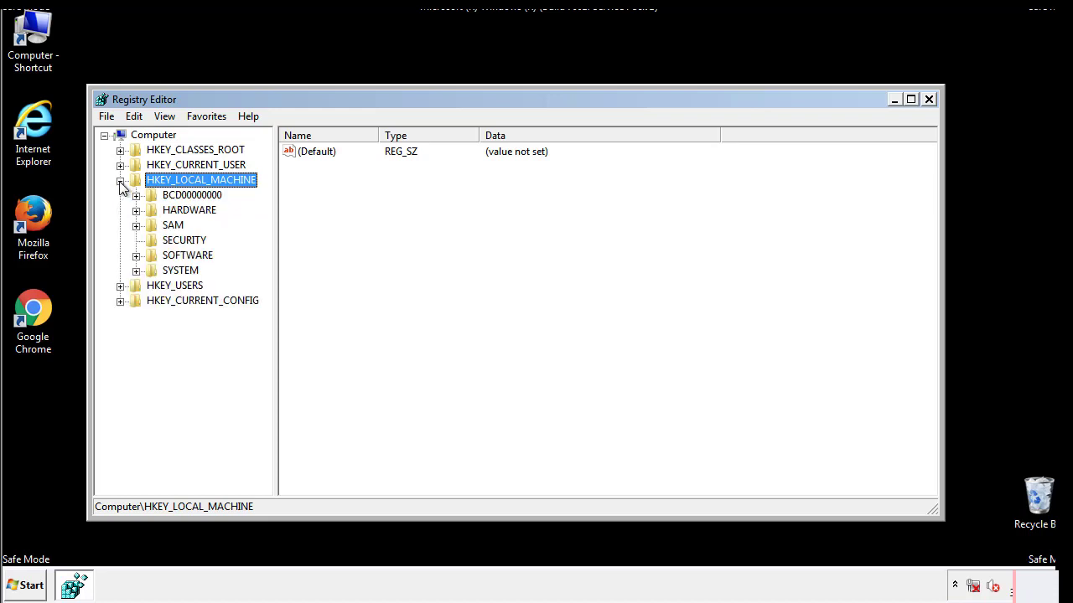
mouse_move(138, 258)
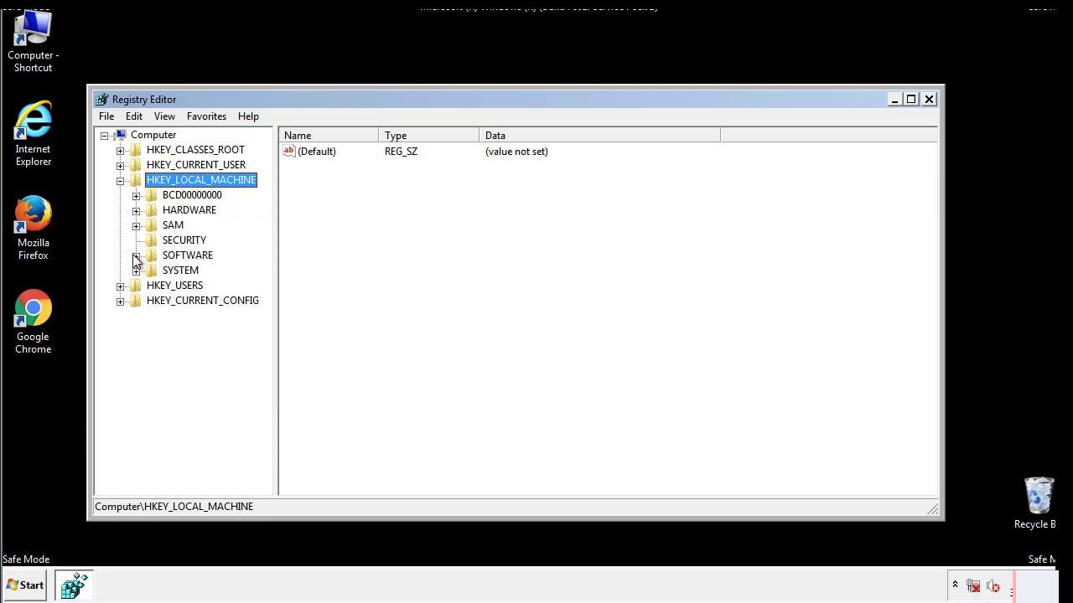
click(138, 255)
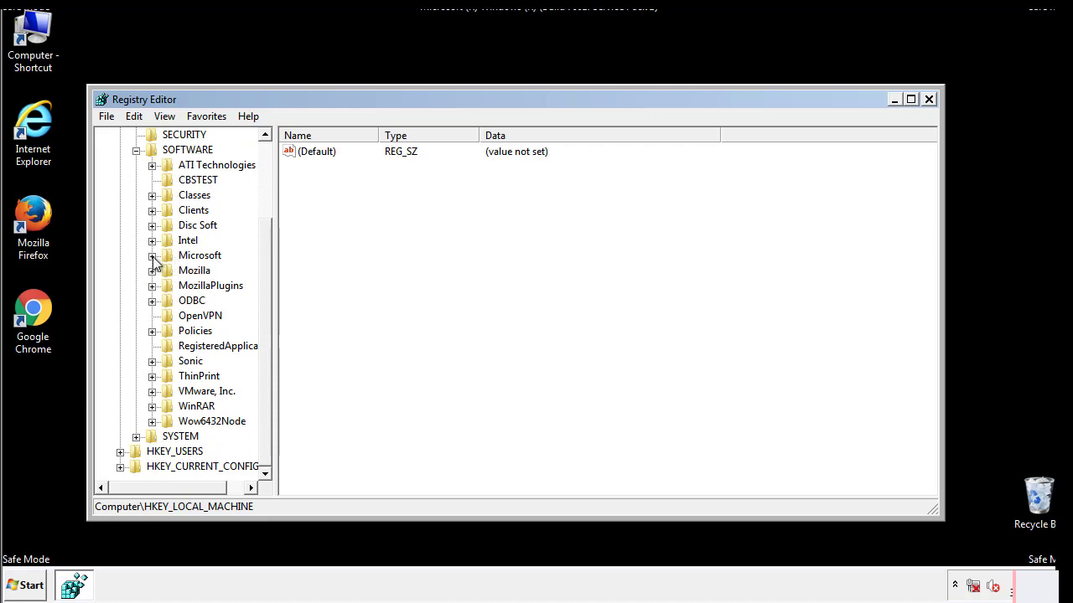
click(151, 255)
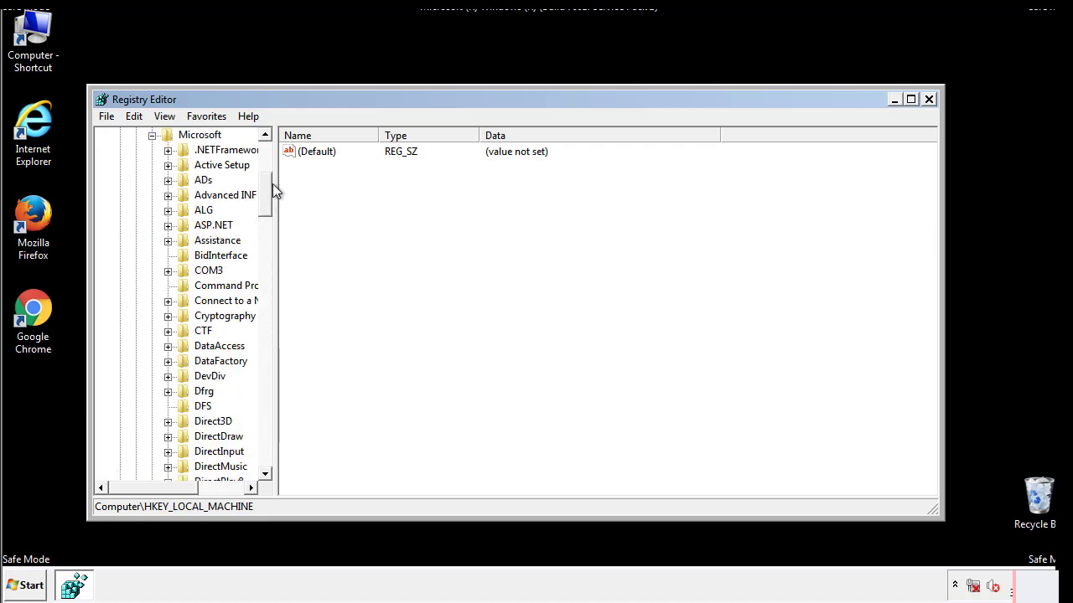
Expand the Windows key under Microsoft and scroll to its CurrentVersion subkeys.
scroll(down, 3)
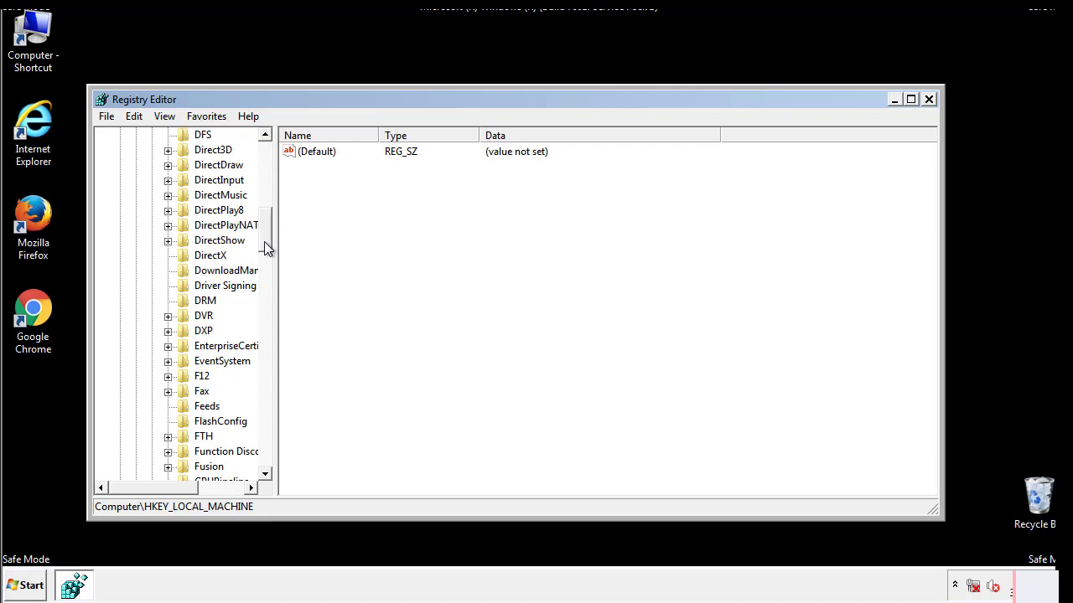
scroll(down, 3)
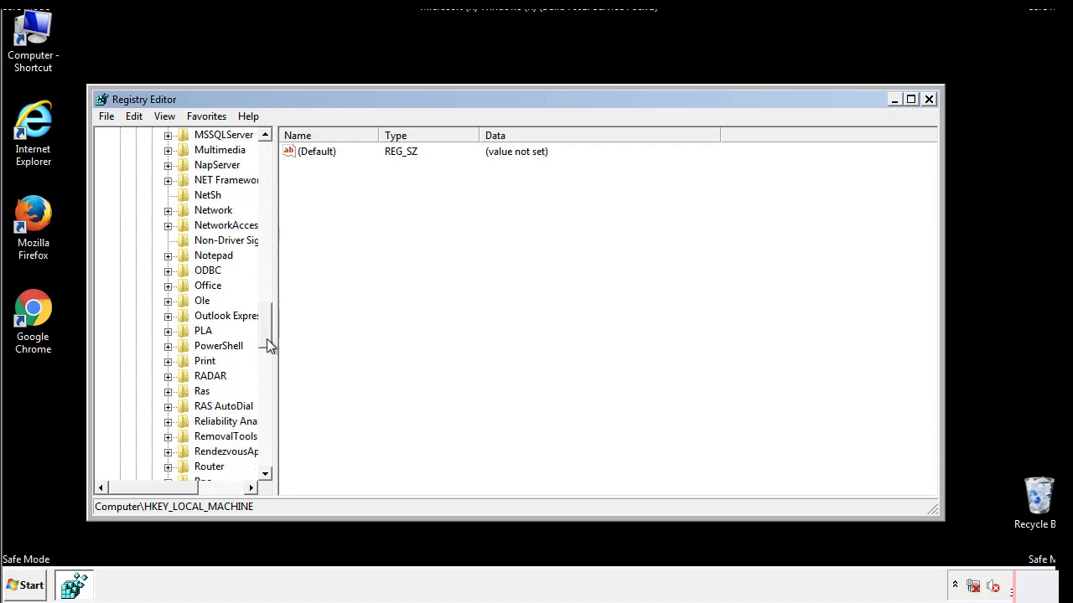
scroll(down, 3)
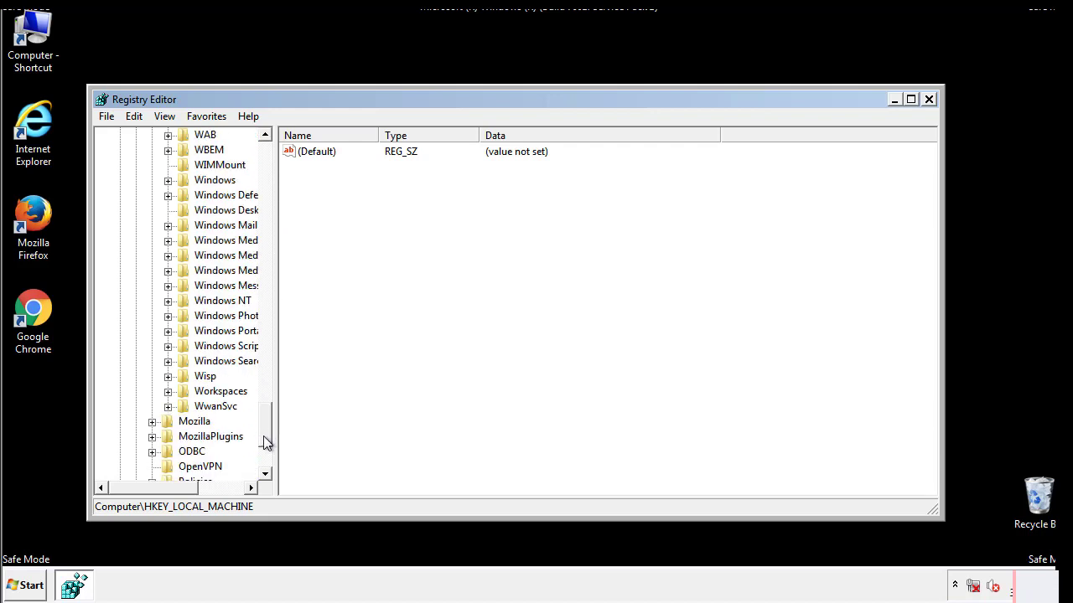
click(168, 255)
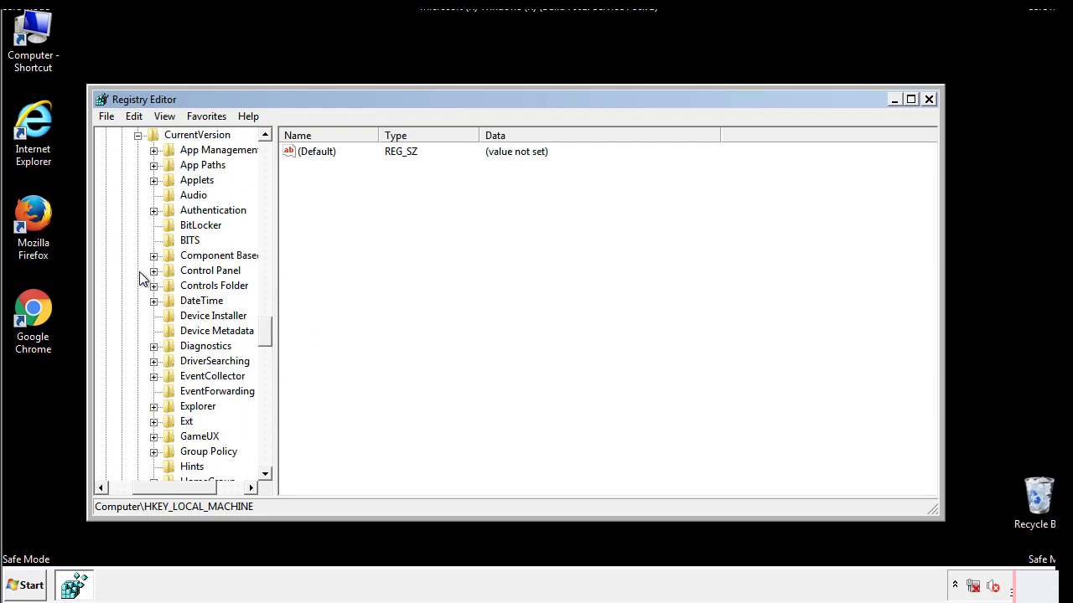
scroll(down, 3)
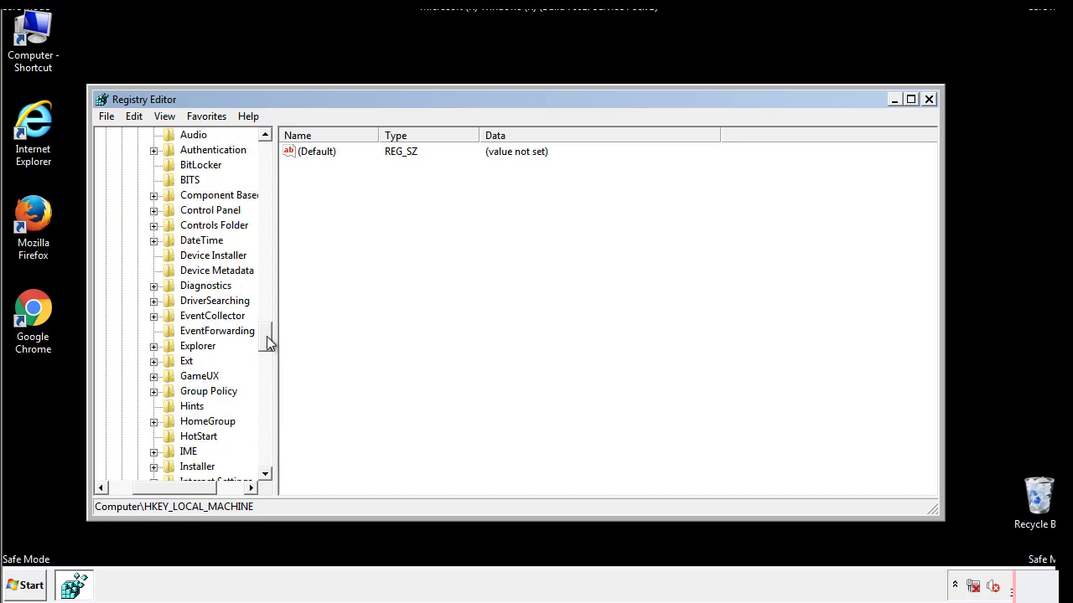
scroll(down, 3)
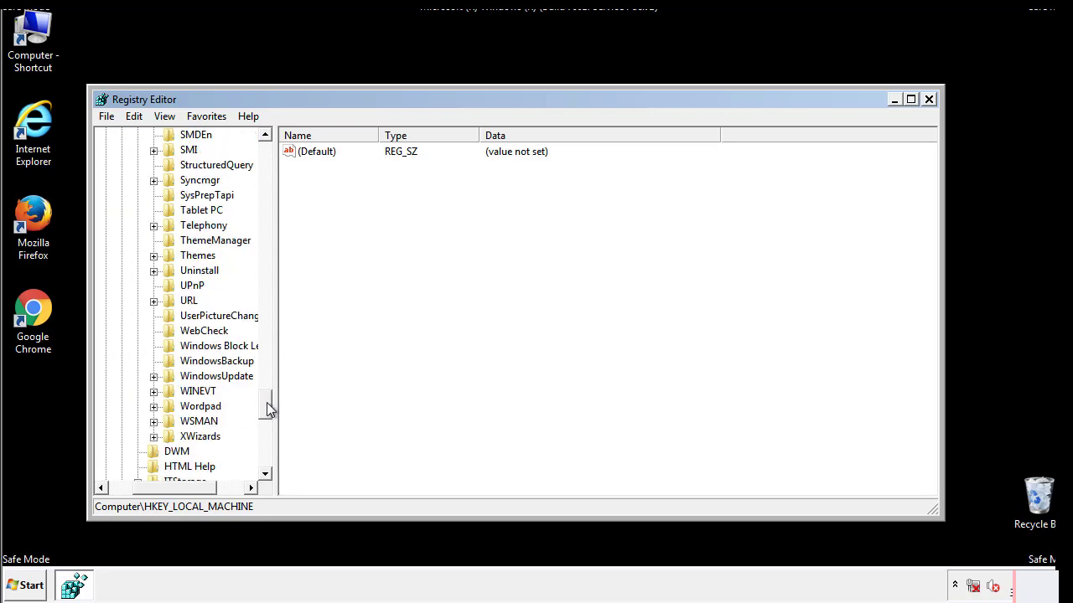
Select the CurrentVersion\Run key and permanently delete its tappi.loc startup value.
scroll(up, 3)
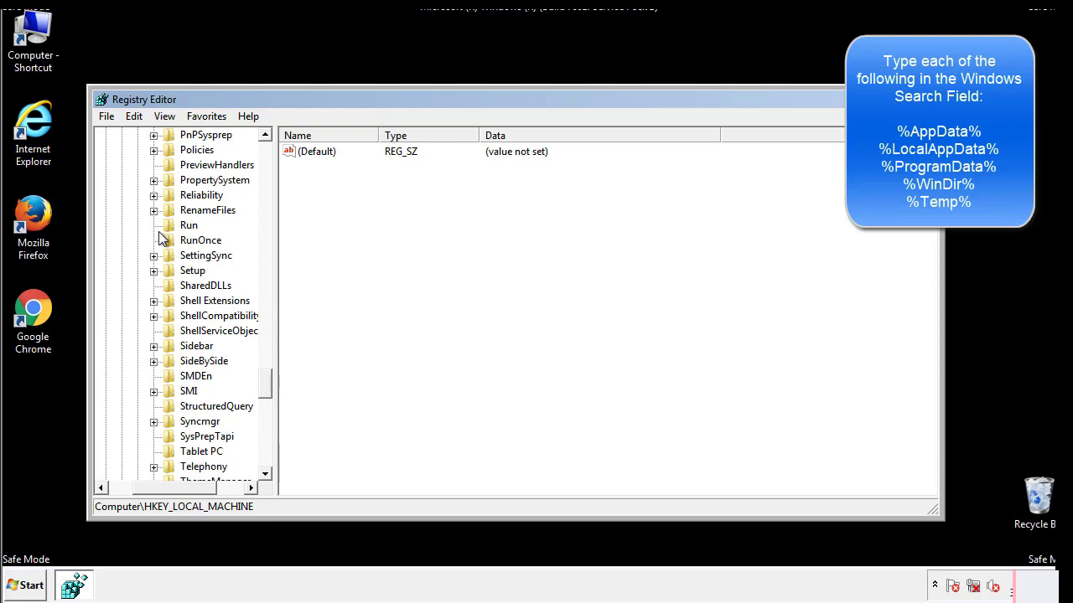
click(188, 225)
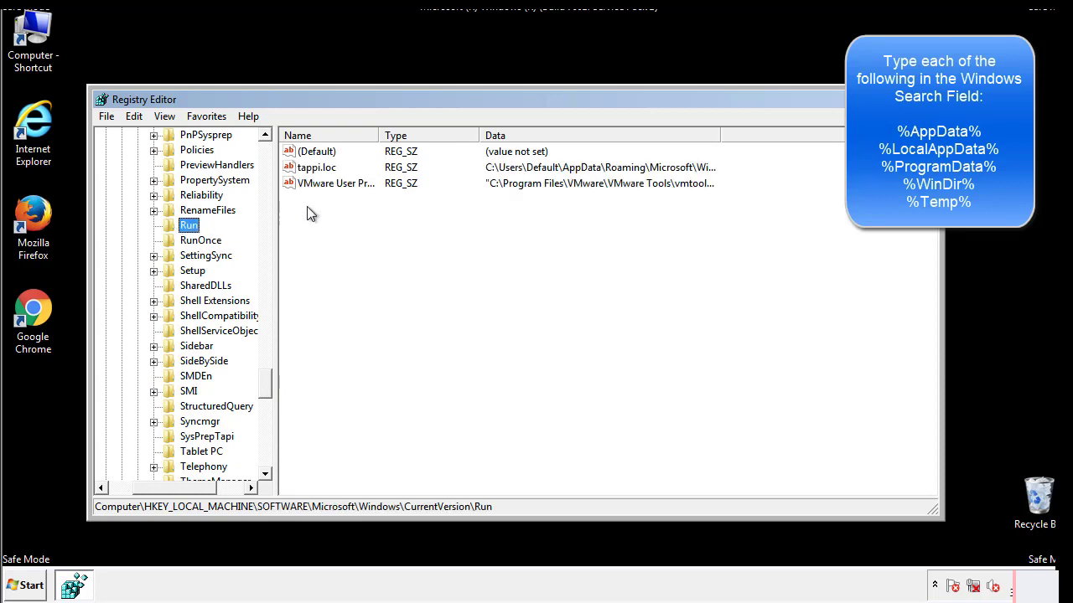
mouse_move(691, 183)
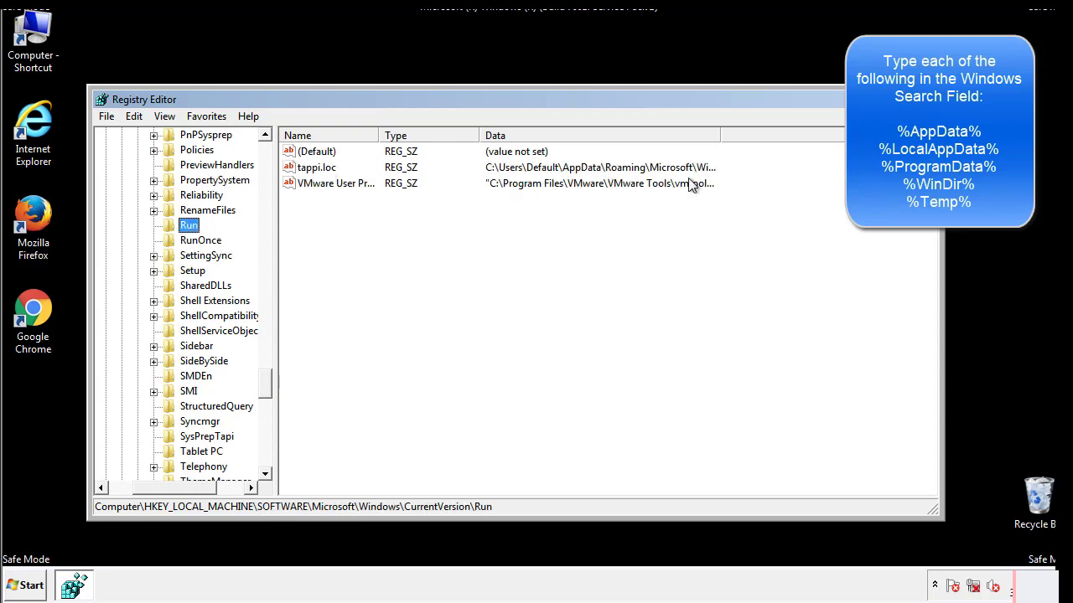
click(317, 168)
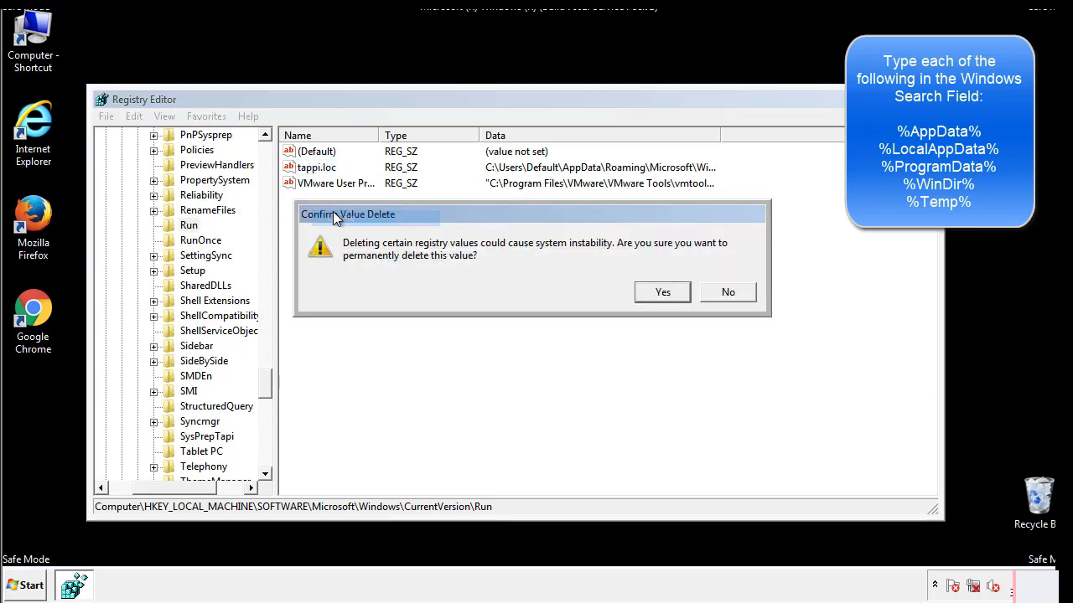
click(661, 292)
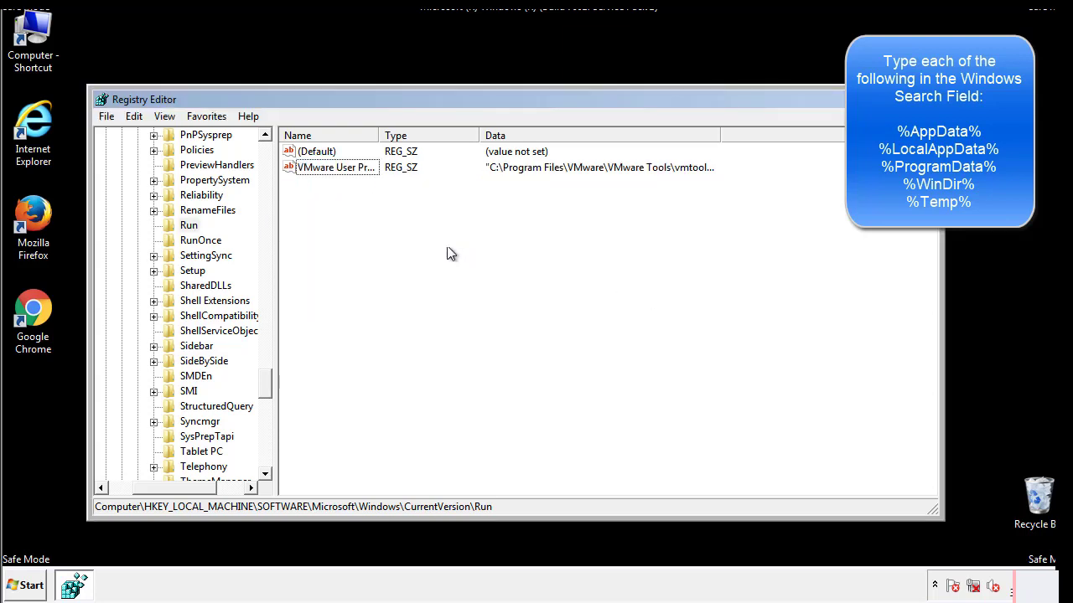
scroll(down, 3)
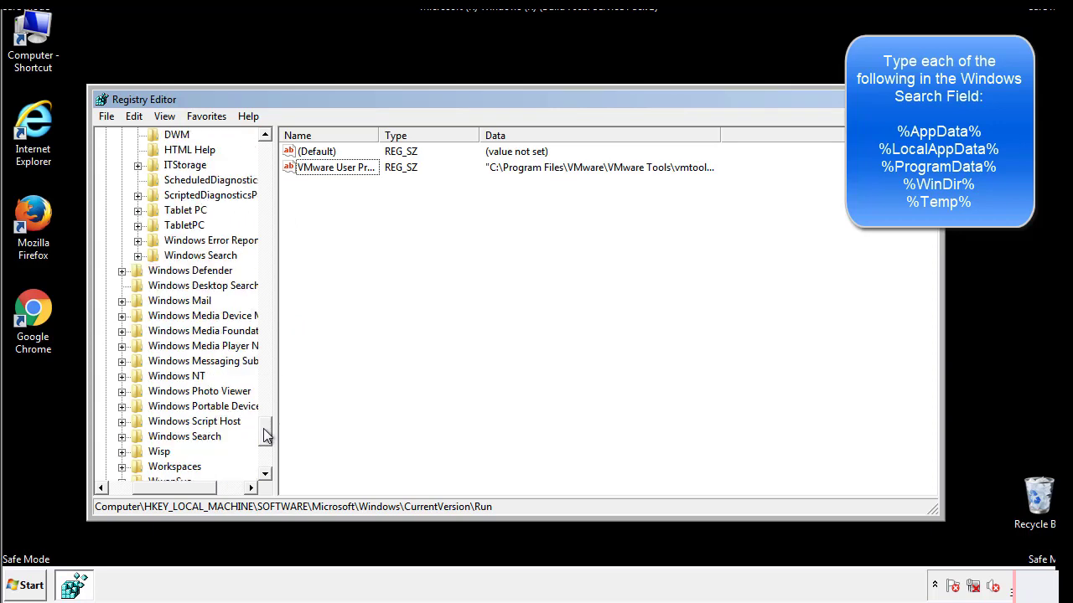
scroll(down, 3)
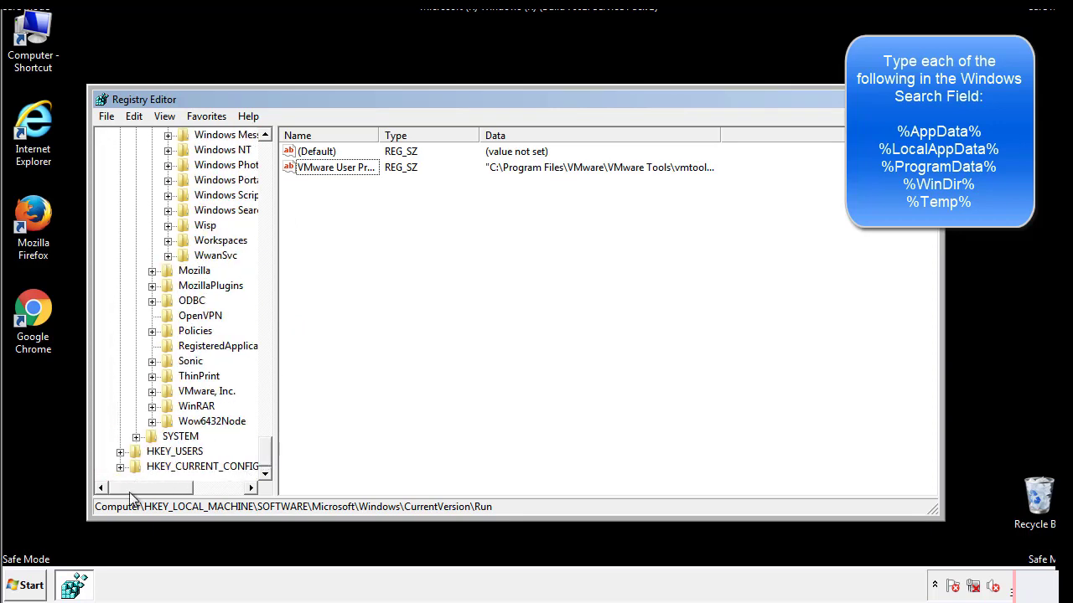
scroll(up, 3)
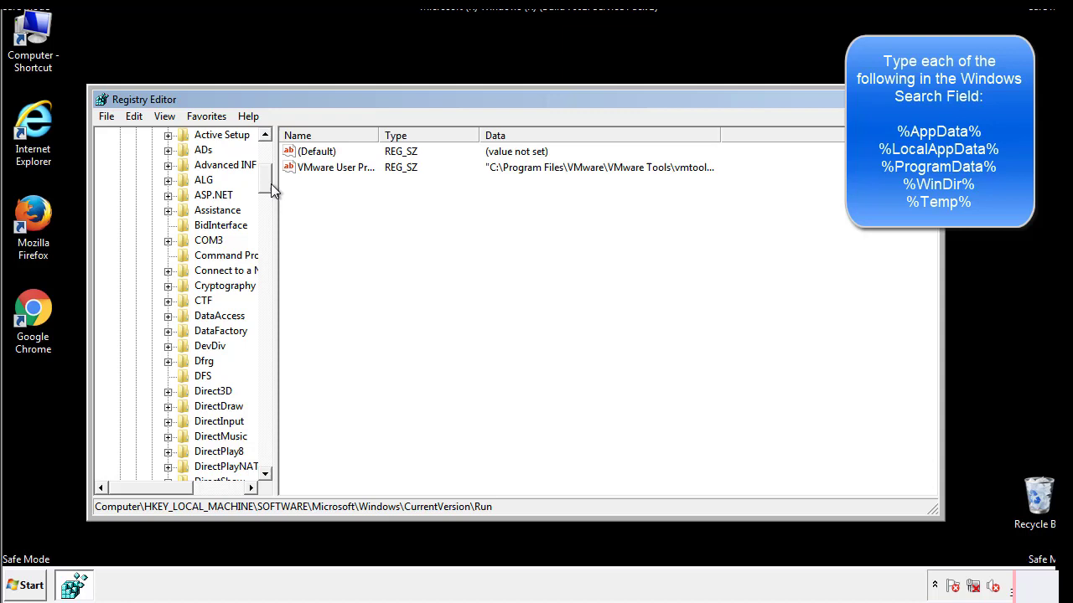
Collapse HKEY_LOCAL_MACHINE and expand HKEY_CURRENT_USER > Software > Microsoft.
click(121, 180)
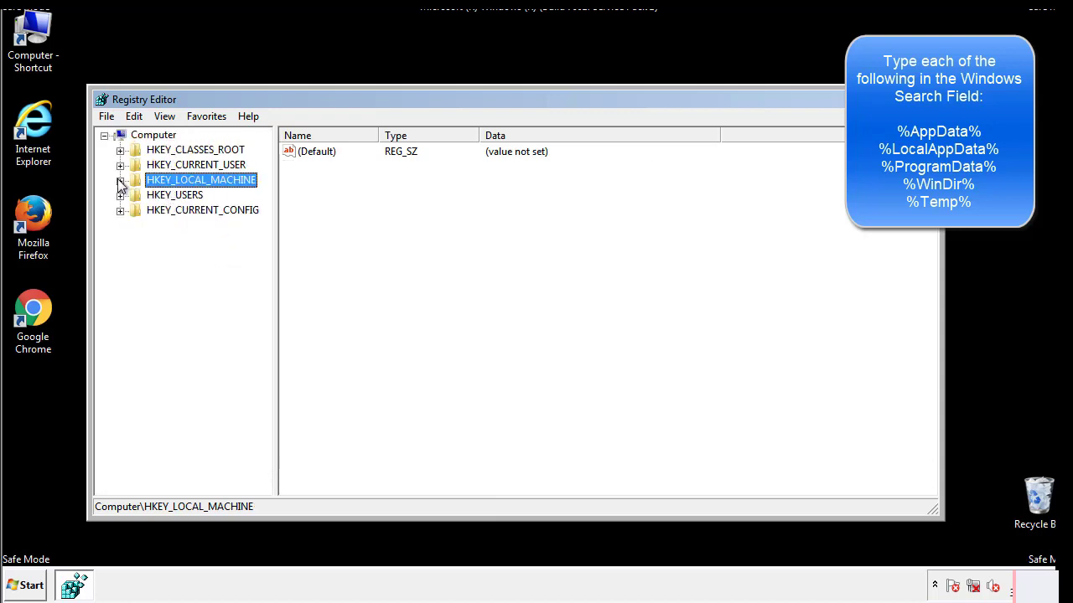
click(120, 165)
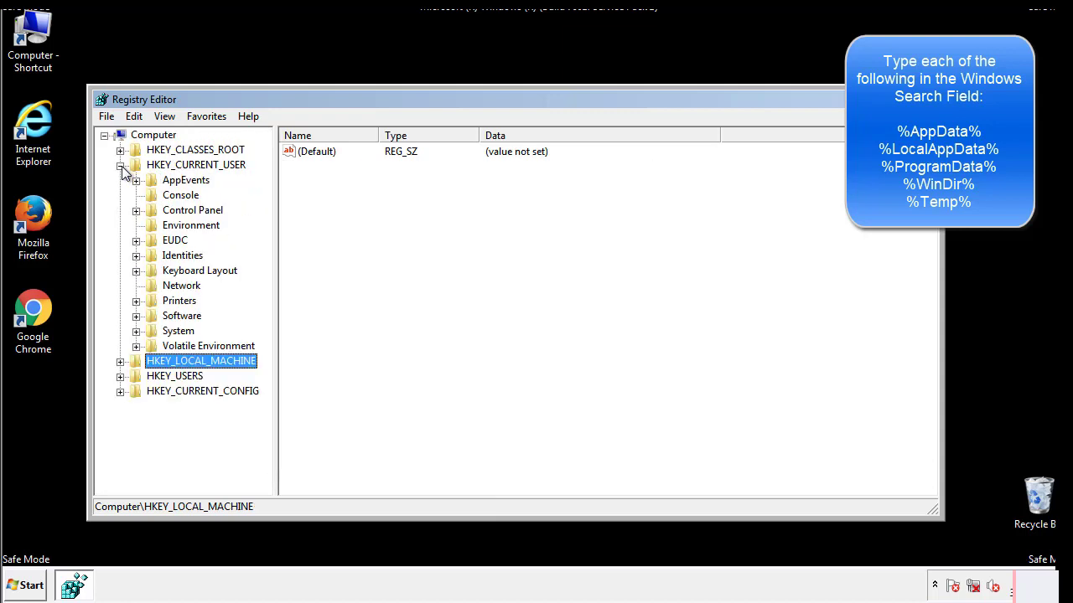
mouse_move(137, 270)
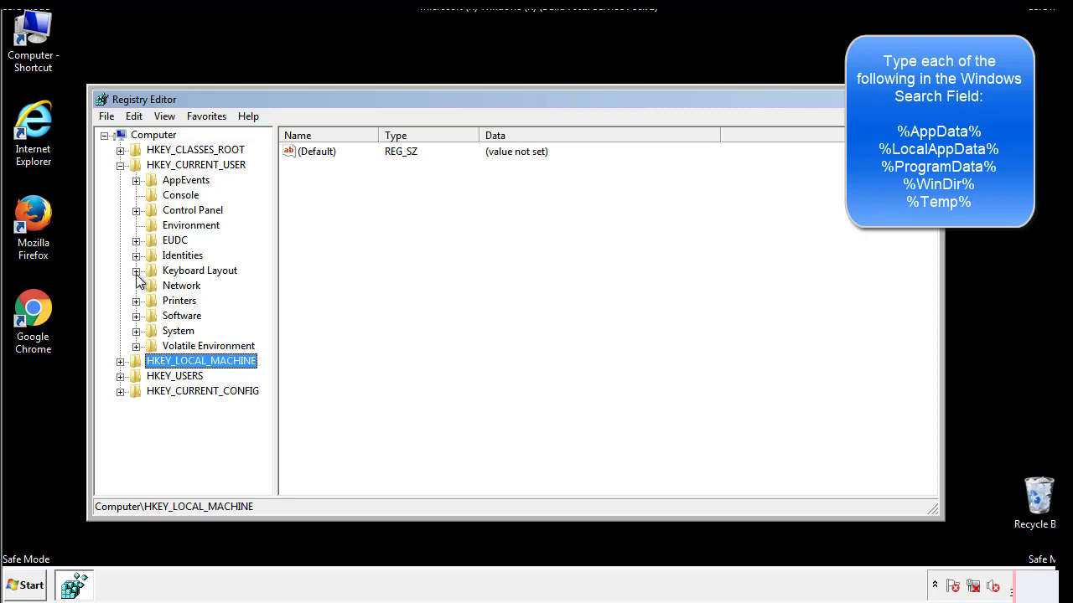
click(135, 315)
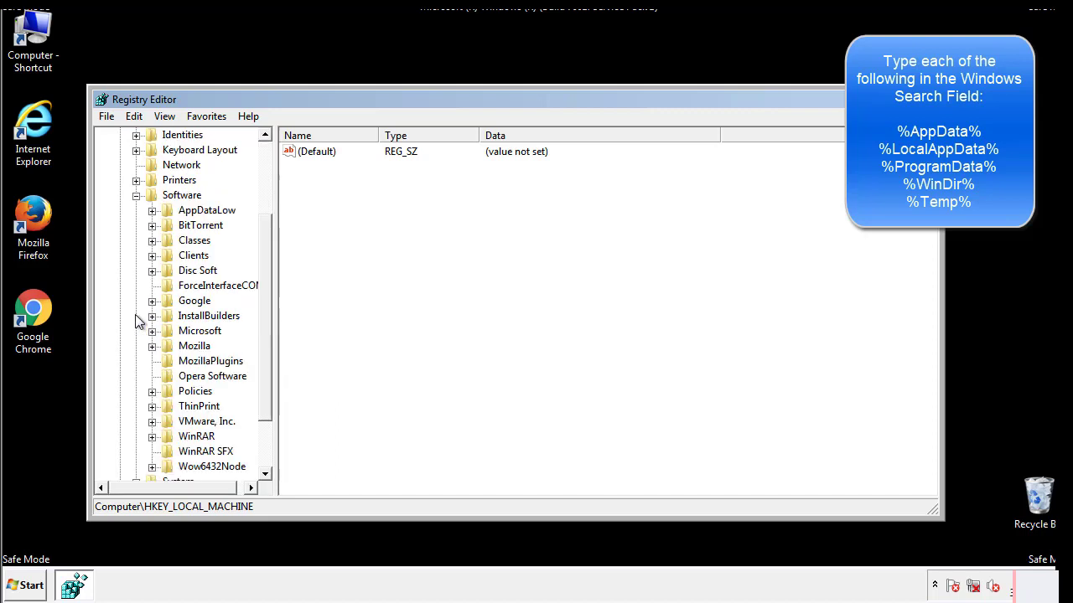
scroll(down, 3)
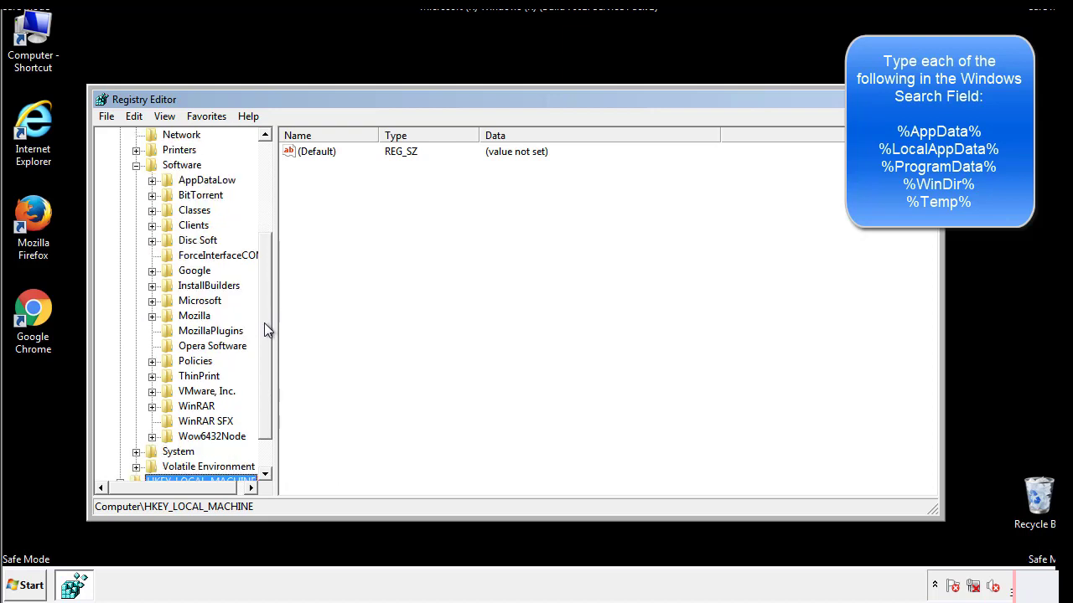
mouse_move(170, 339)
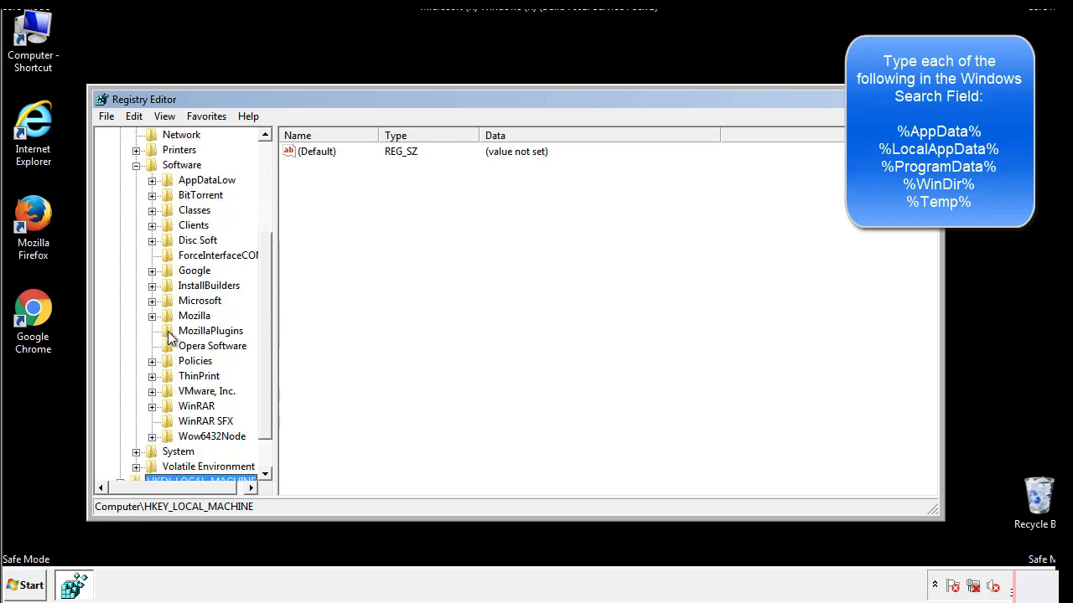
mouse_move(164, 228)
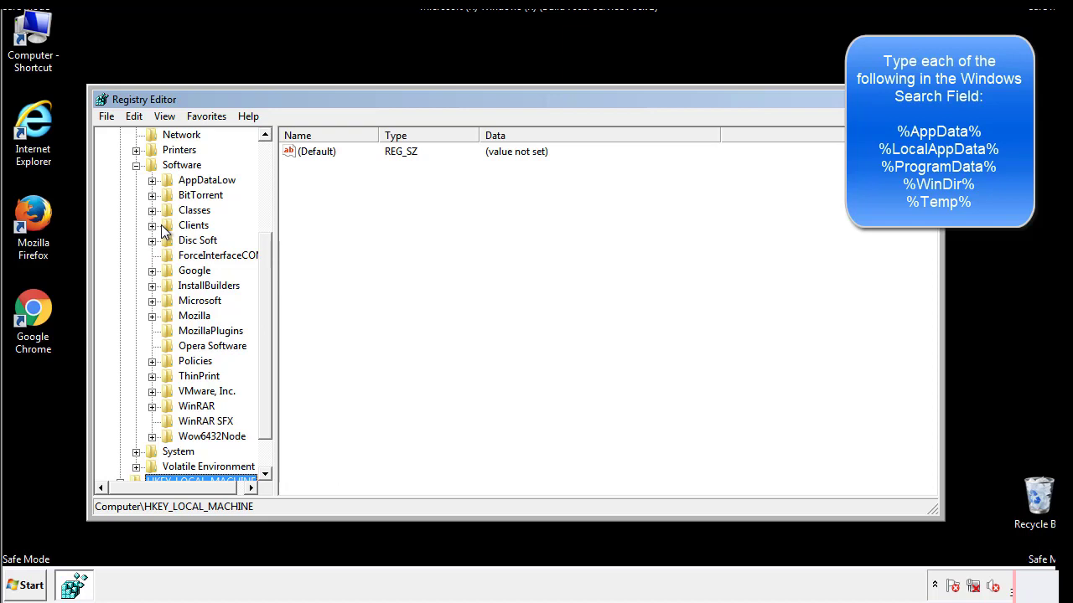
click(151, 300)
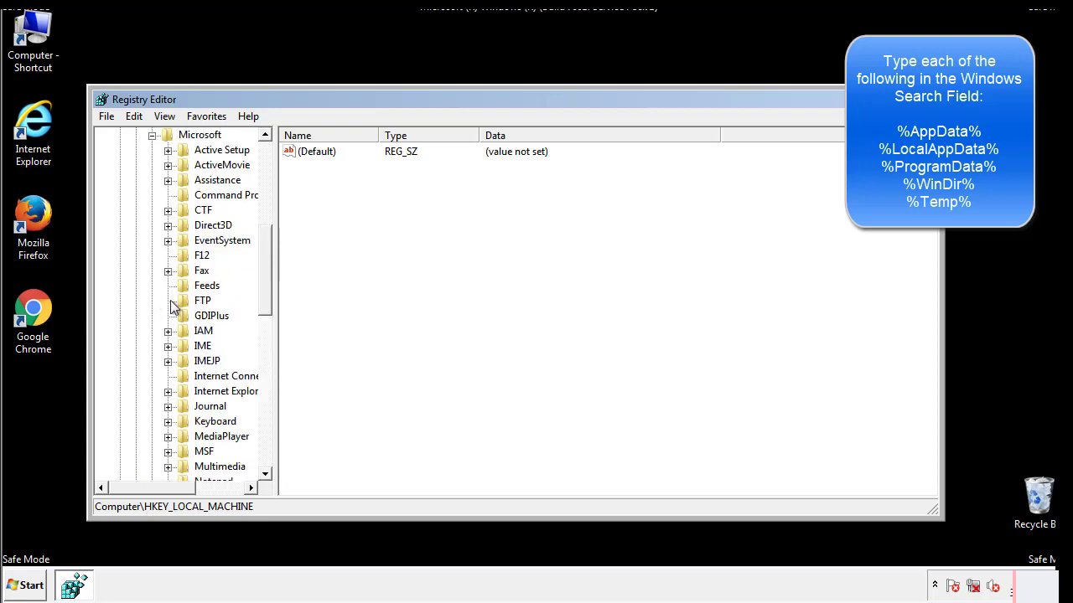
Open the current user's CurrentVersion\Run key and inspect its values, finding only DAEMON Tools.
scroll(down, 3)
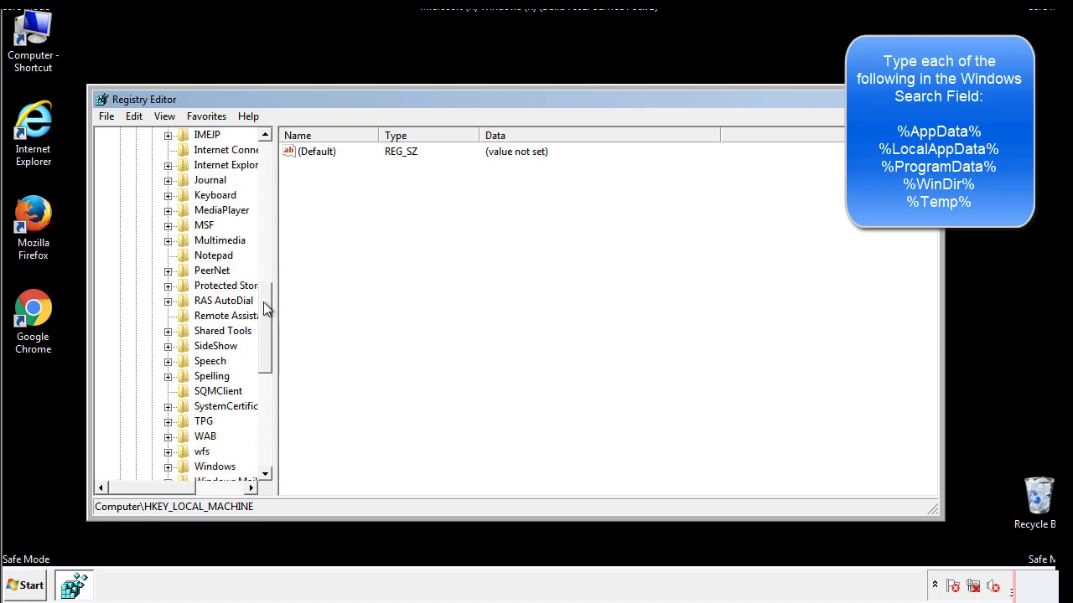
scroll(down, 3)
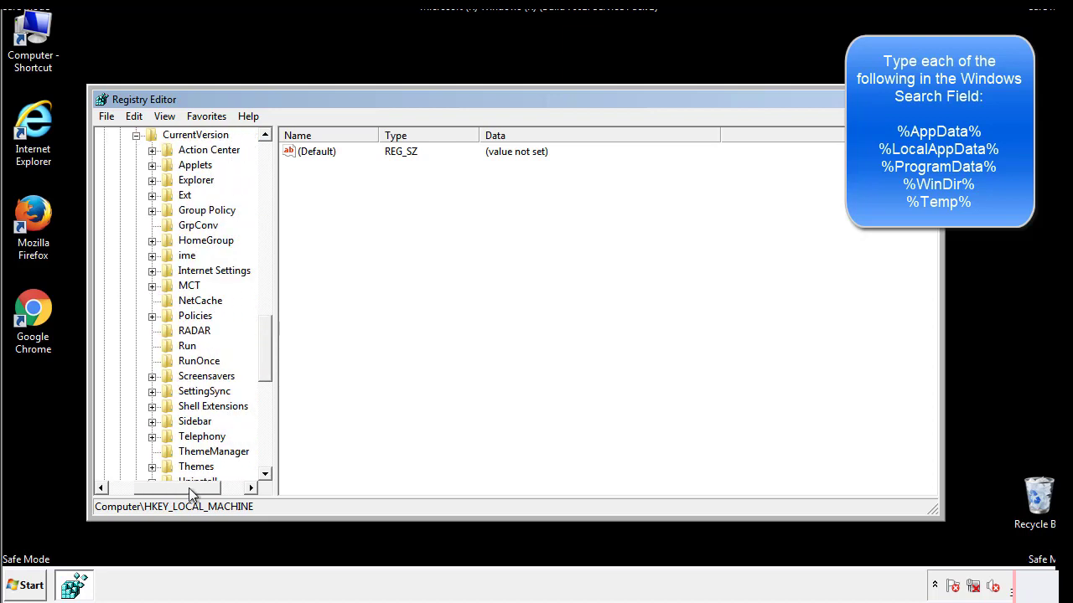
click(187, 345)
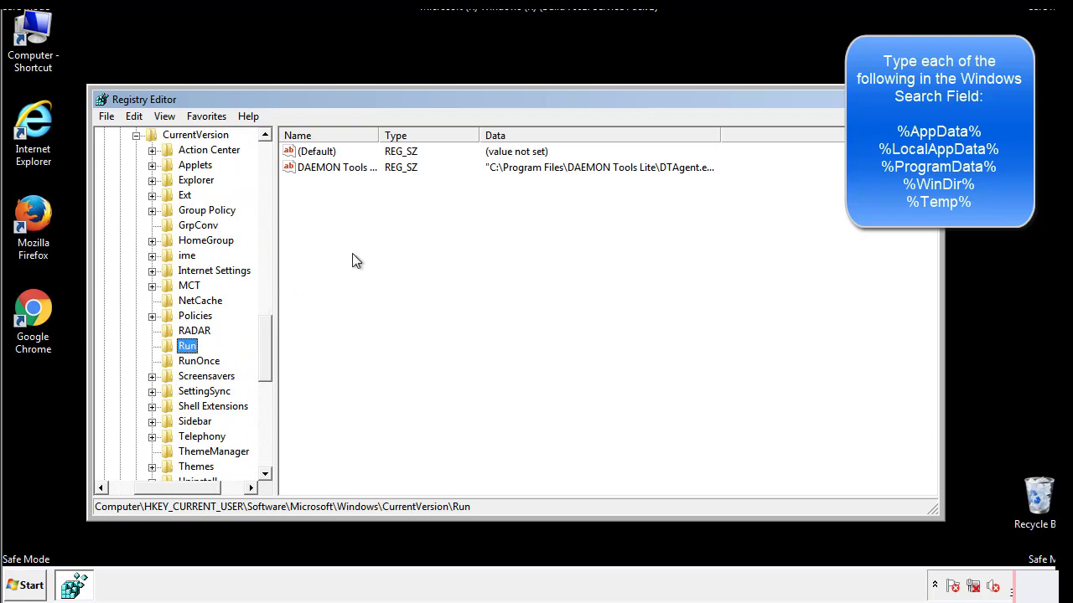
mouse_move(348, 185)
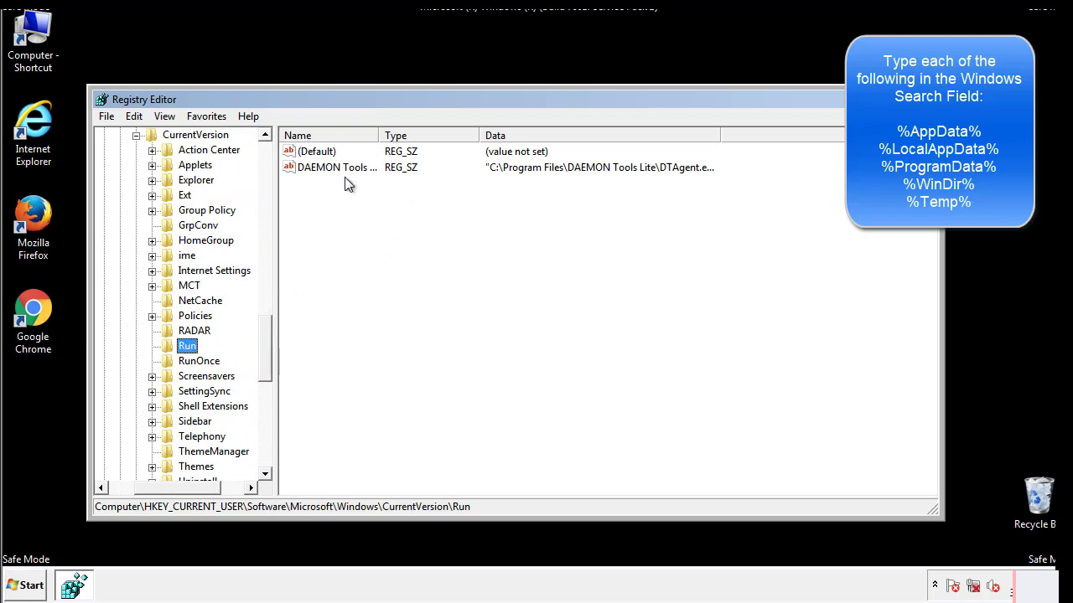
mouse_move(460, 198)
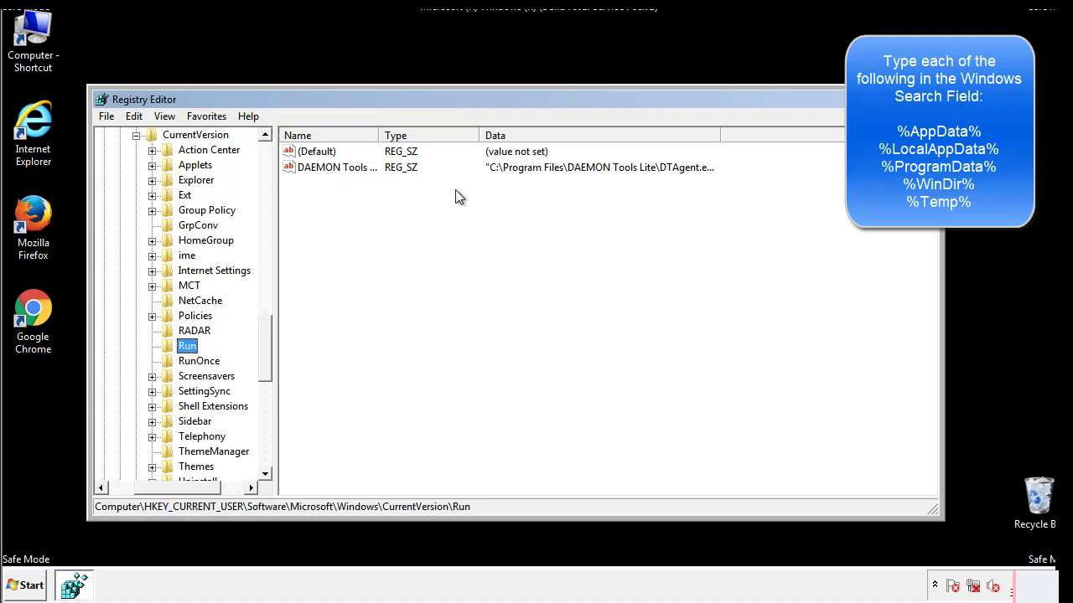
click(319, 151)
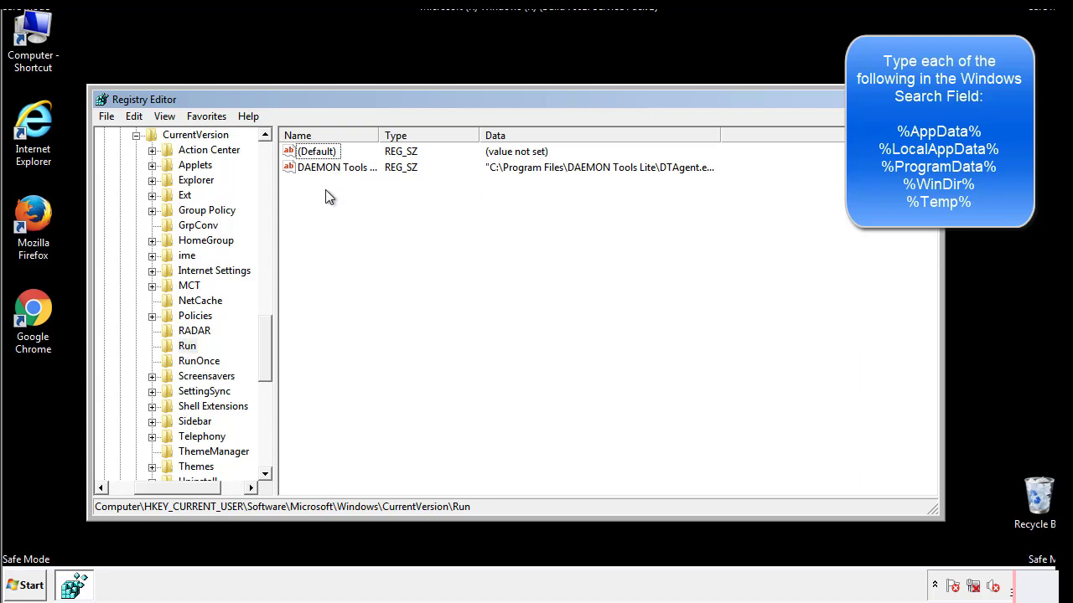
mouse_move(389, 198)
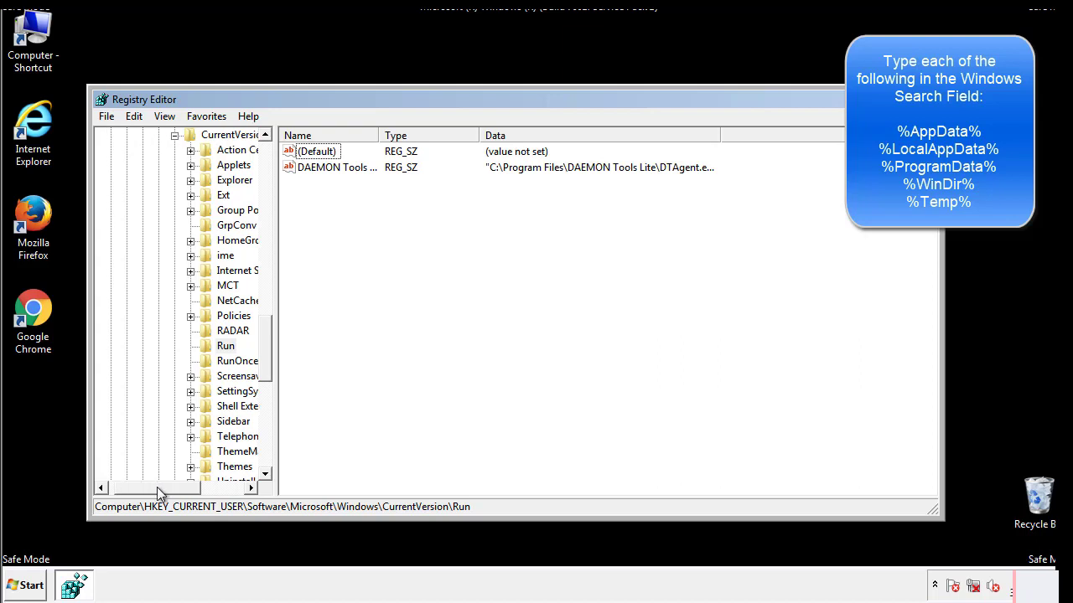
scroll(up, 3)
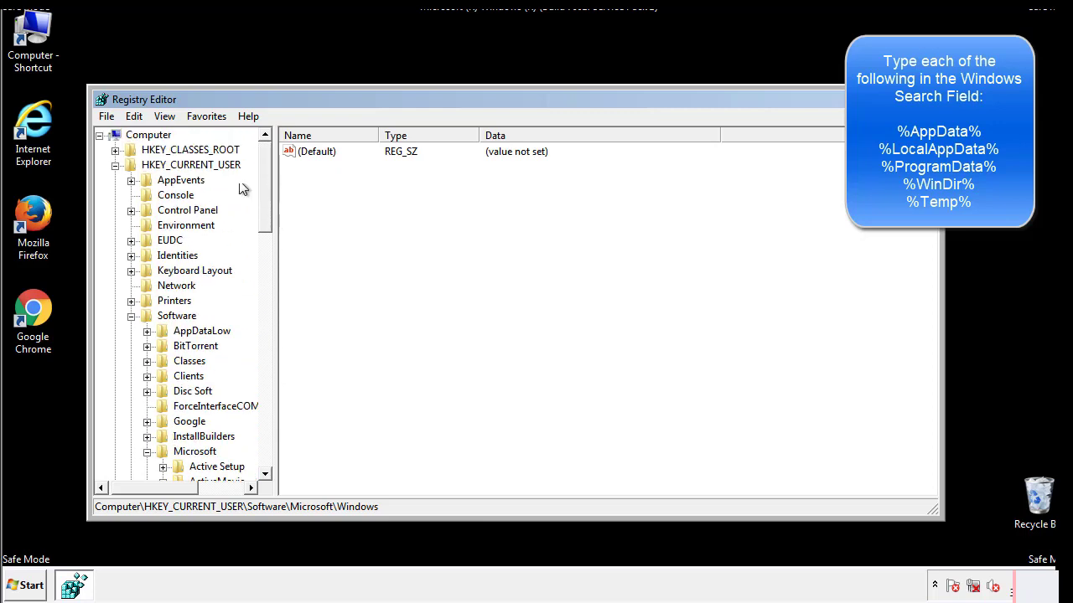
Use Edit > Find to search the registry for '%temp%', landing on the Temporary Files key.
click(134, 116)
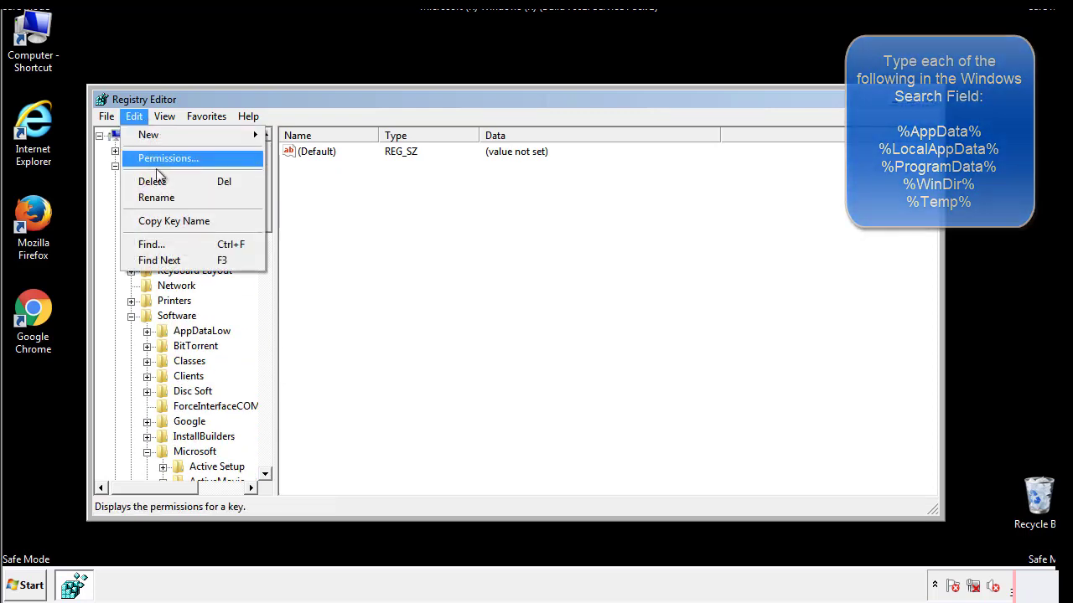
click(151, 245)
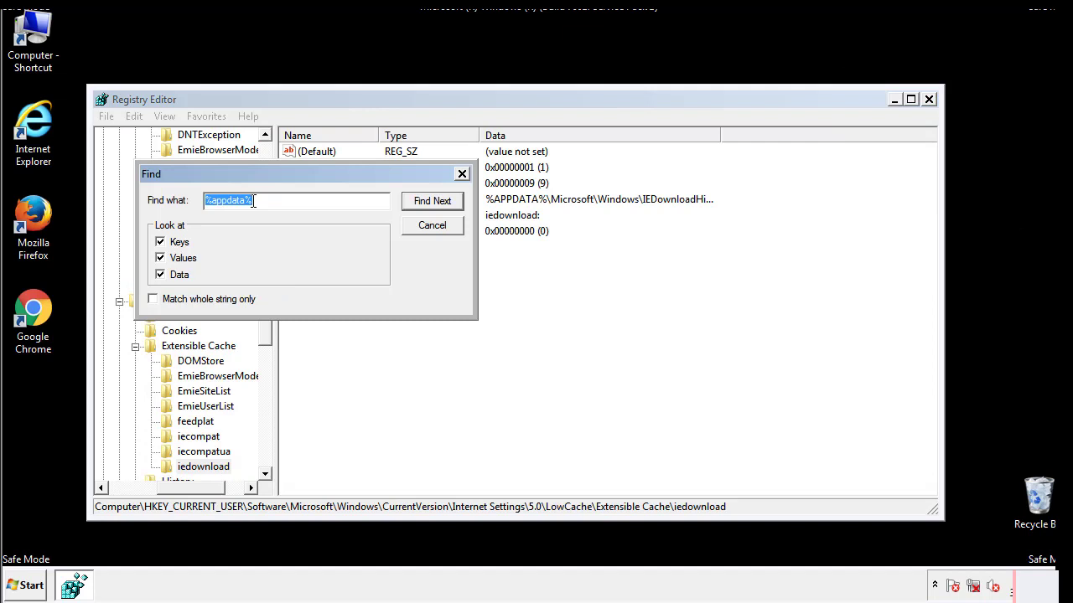
text(%t)
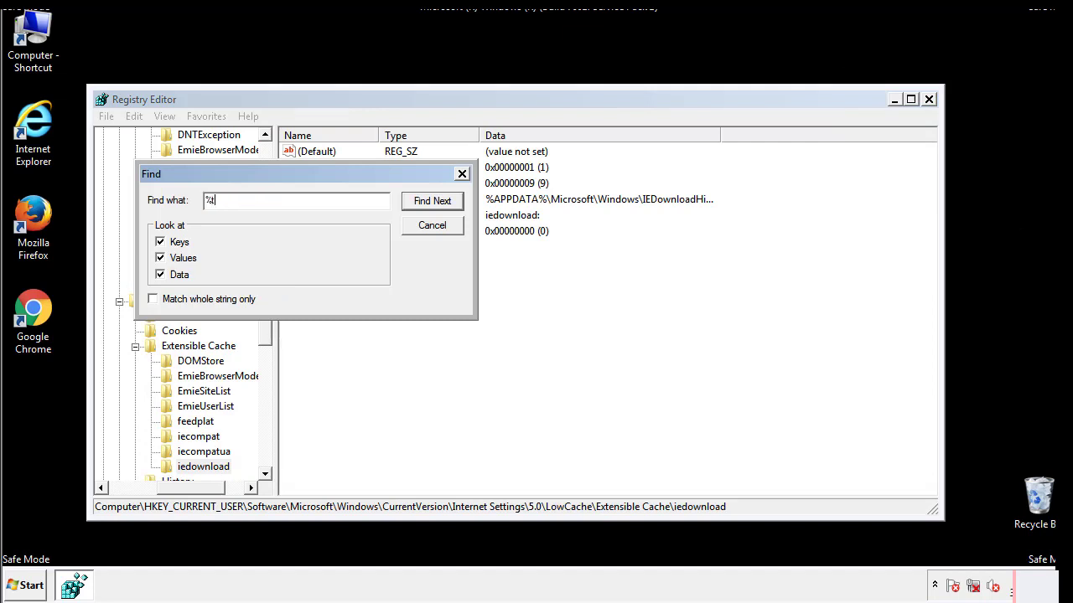
text(temp%)
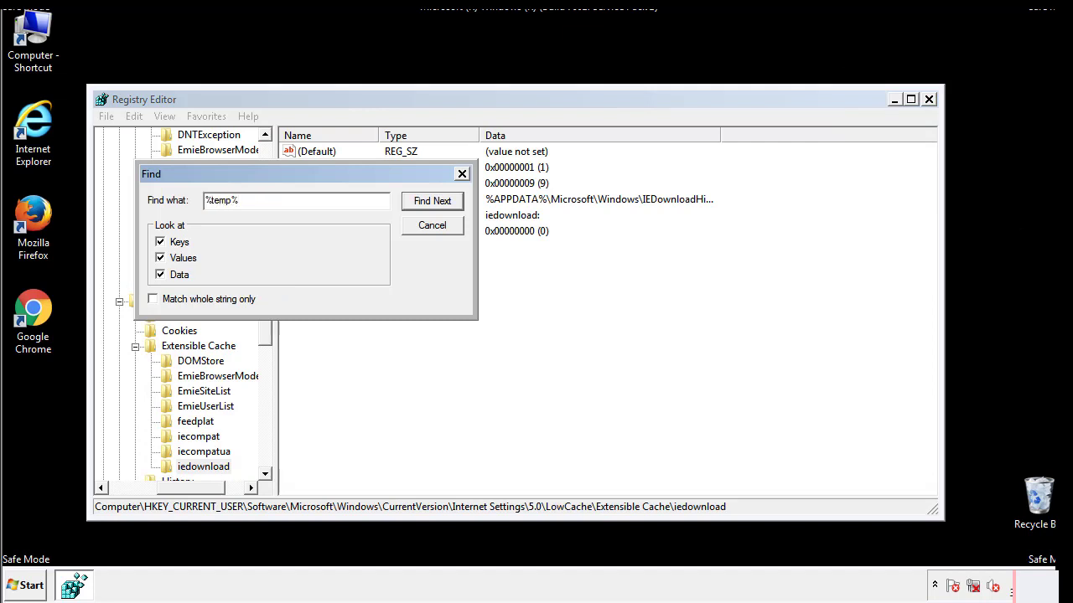
click(432, 201)
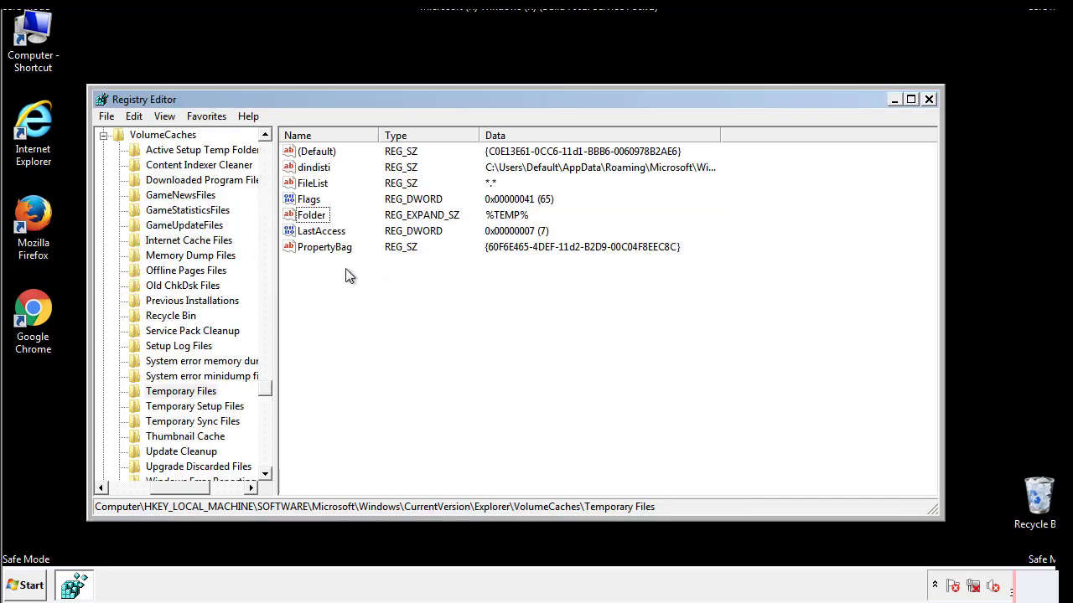
Select all values in the Temporary Files key and permanently delete them, leaving (Default).
key(ctrl+a)
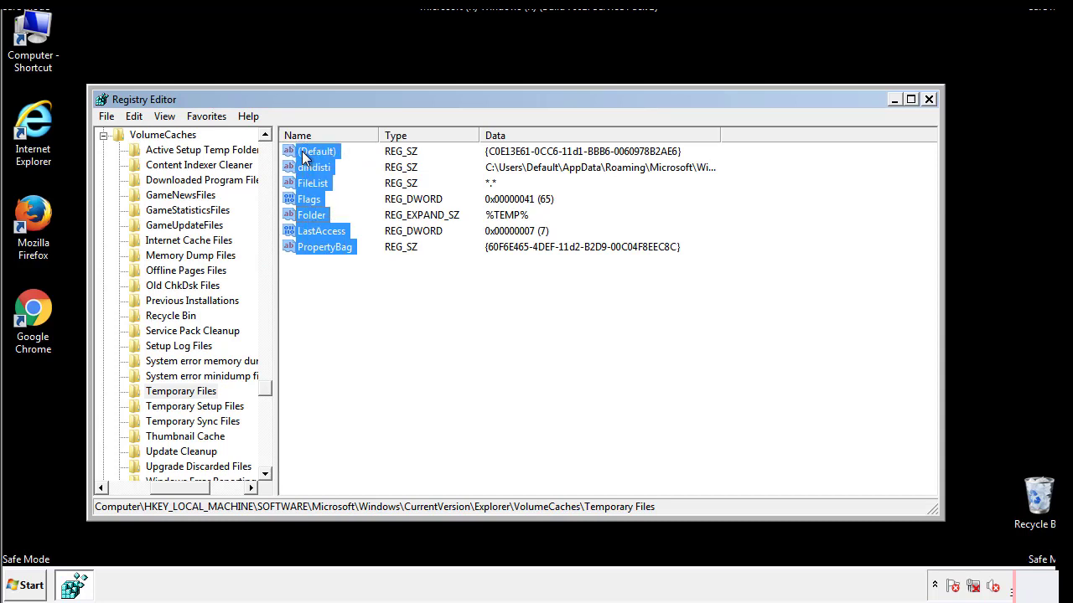
right_click(318, 151)
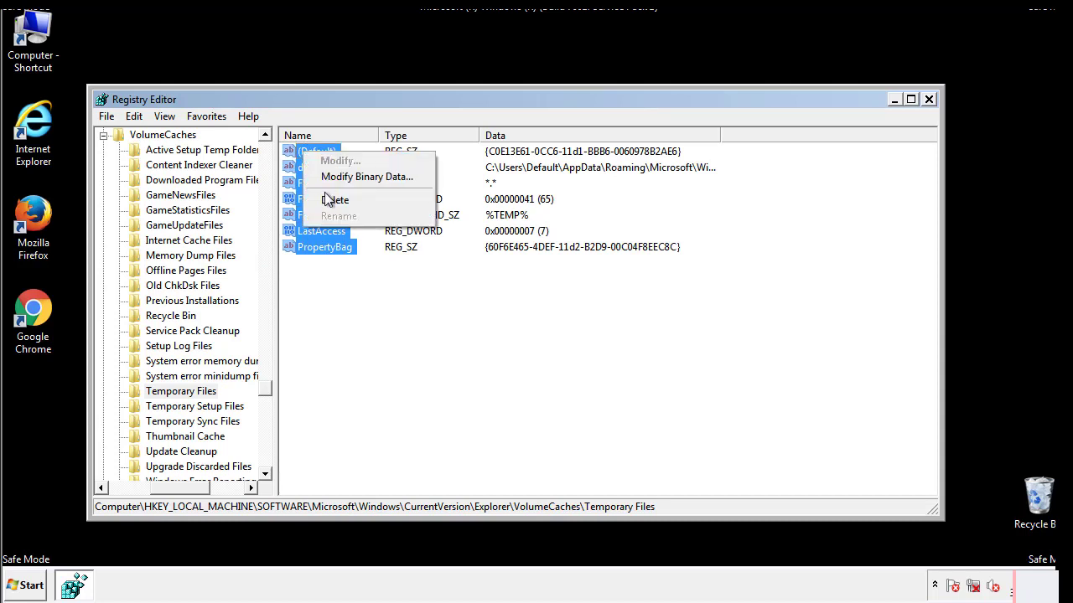
click(335, 199)
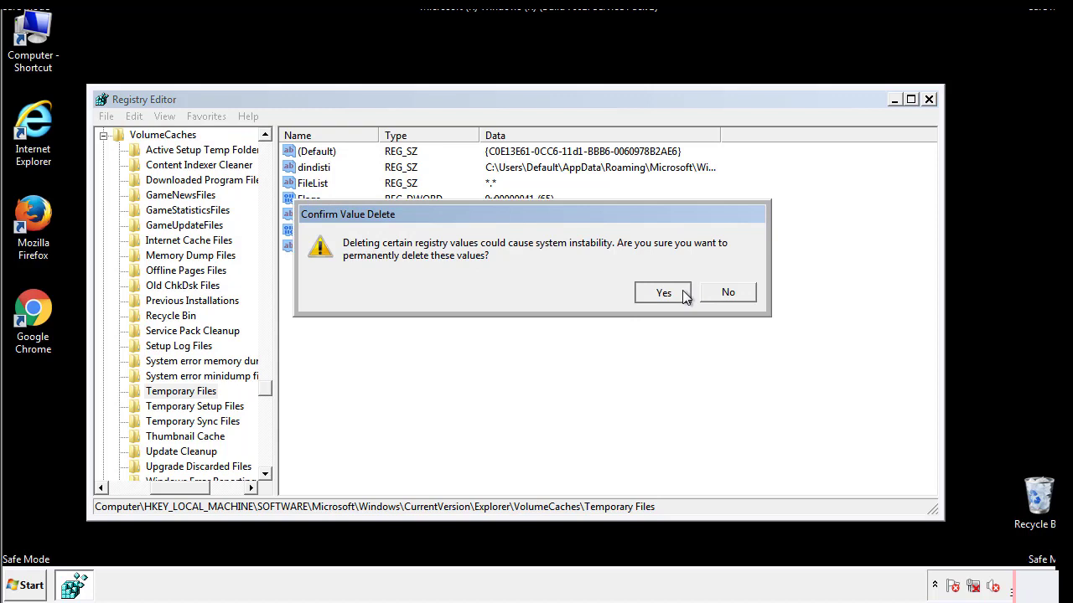
click(663, 292)
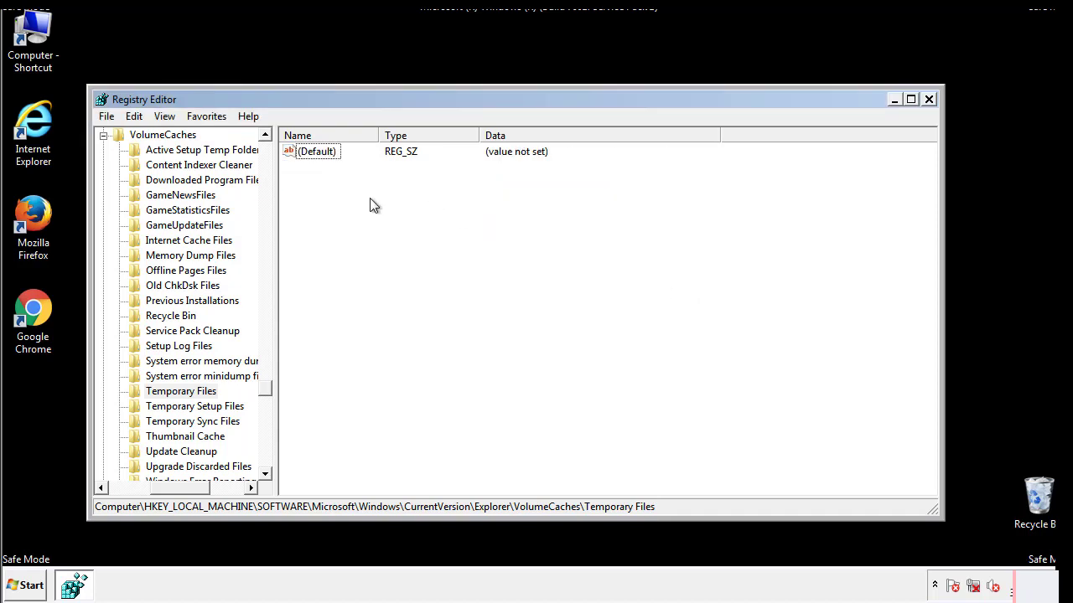
mouse_move(928, 100)
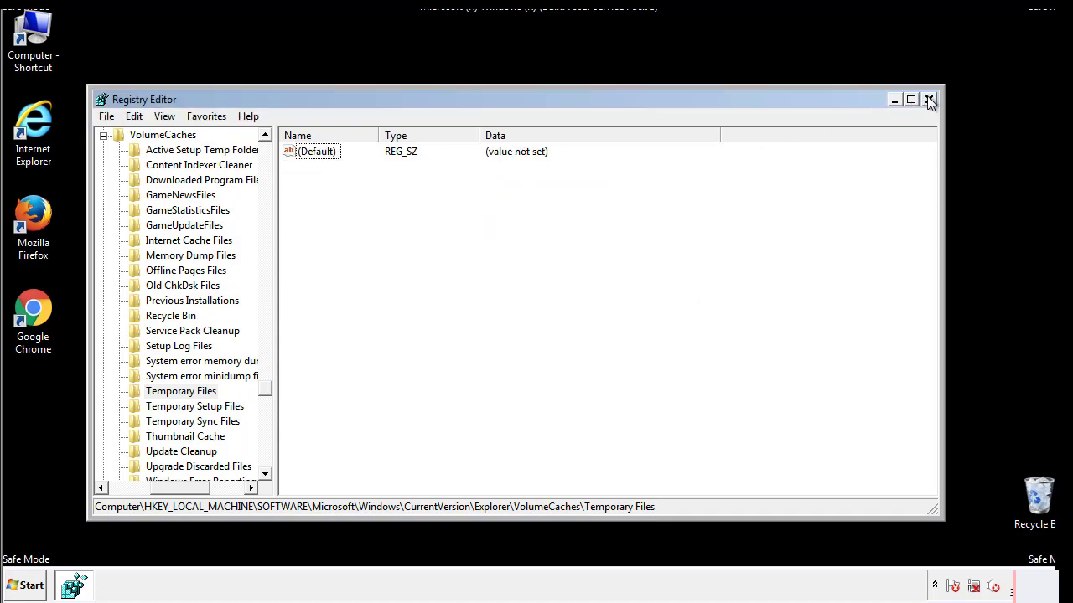
Close Registry Editor and launch msconfig from the Start search box.
click(928, 99)
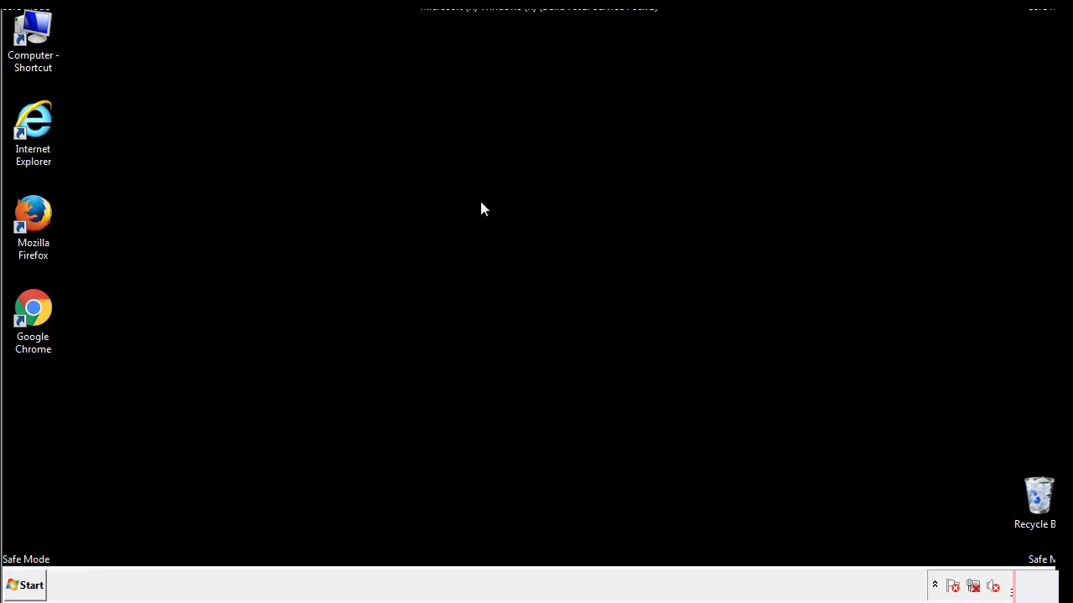
mouse_move(43, 419)
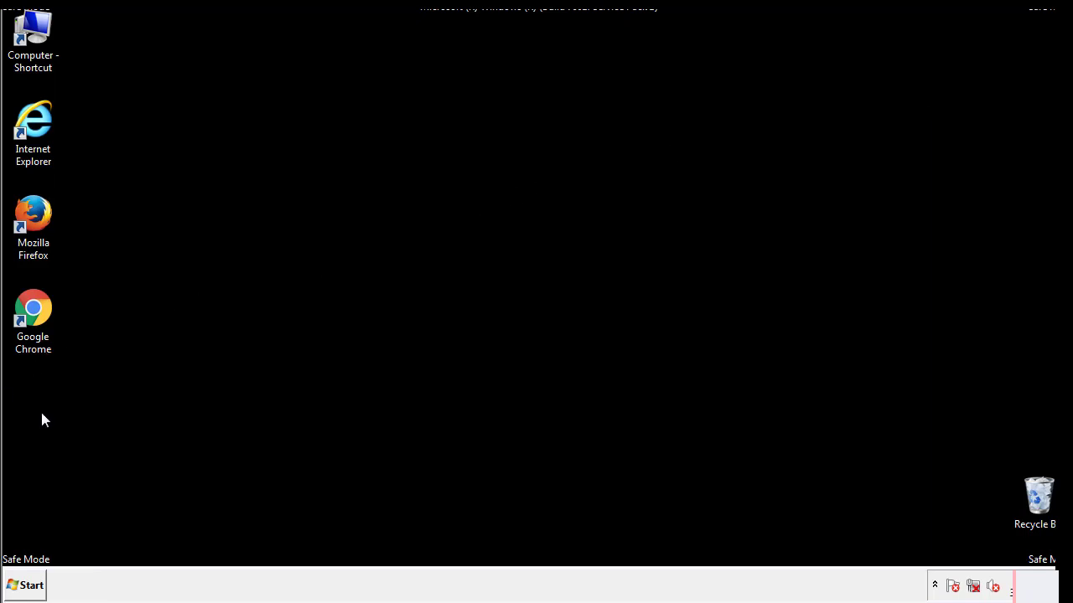
click(25, 585)
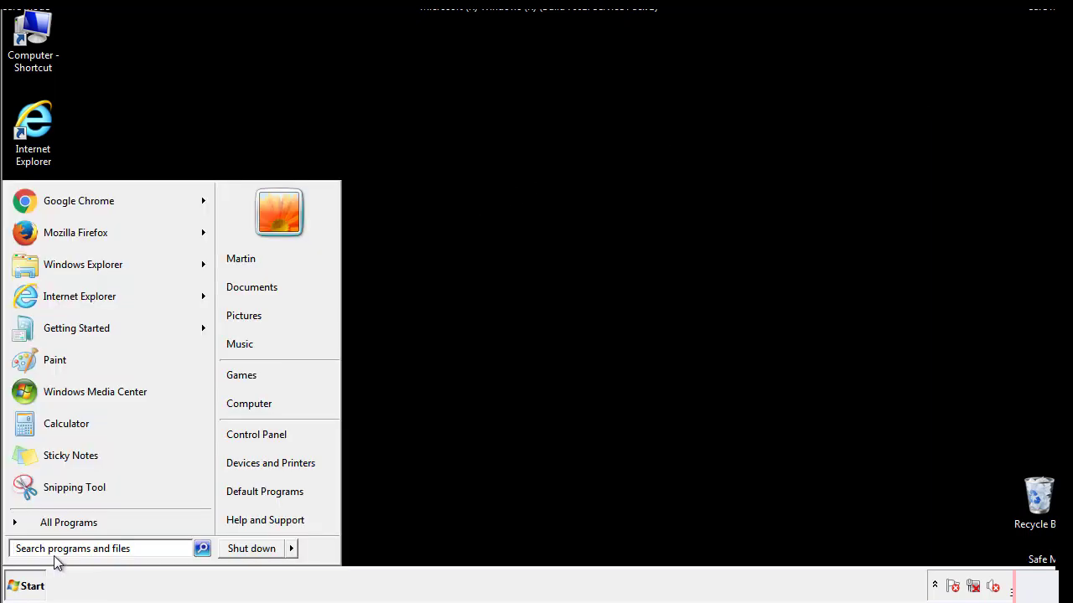
text(mscon)
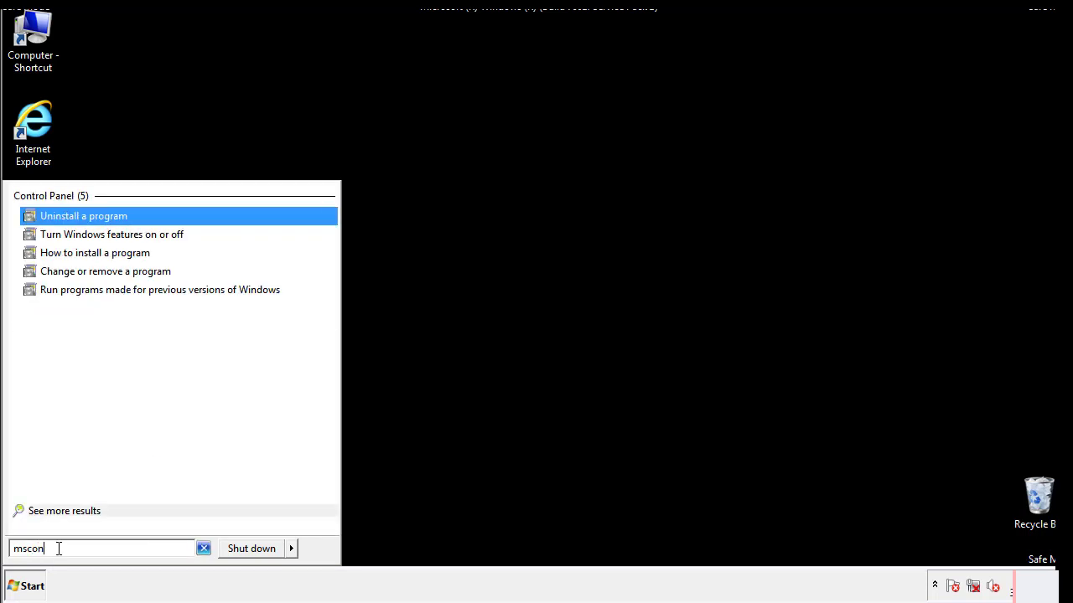
text(fig)
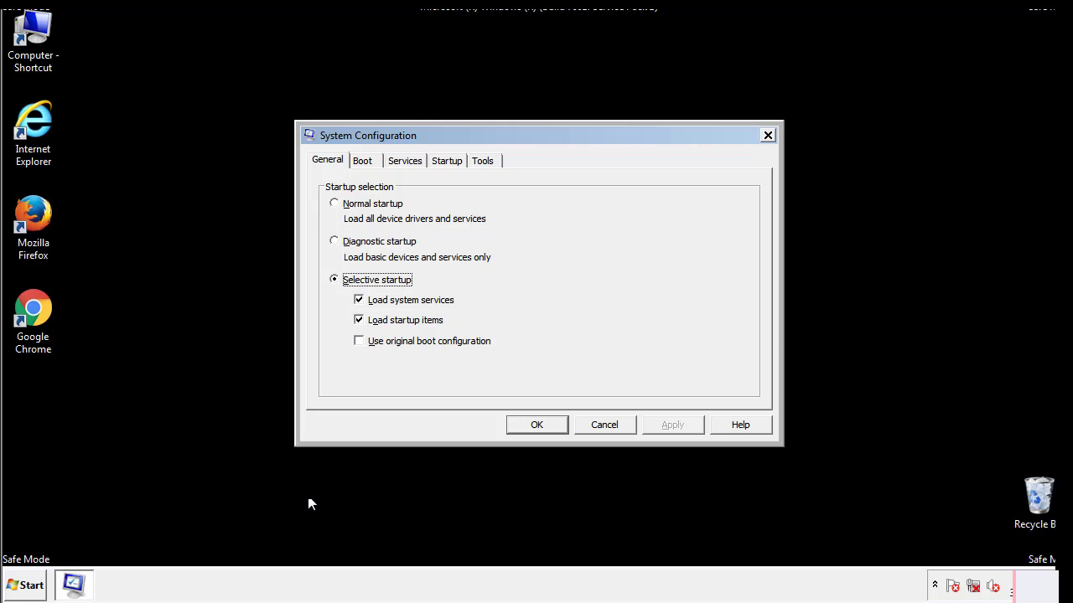
Uncheck Safe boot on the Boot tab, apply with OK, and restart Windows into normal mode.
click(362, 161)
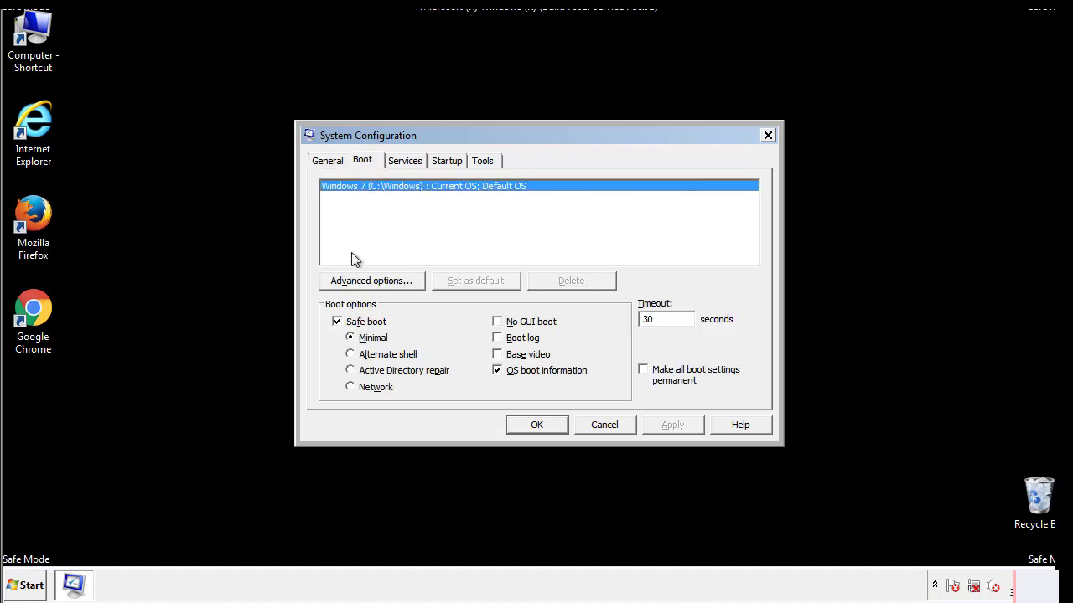
click(337, 322)
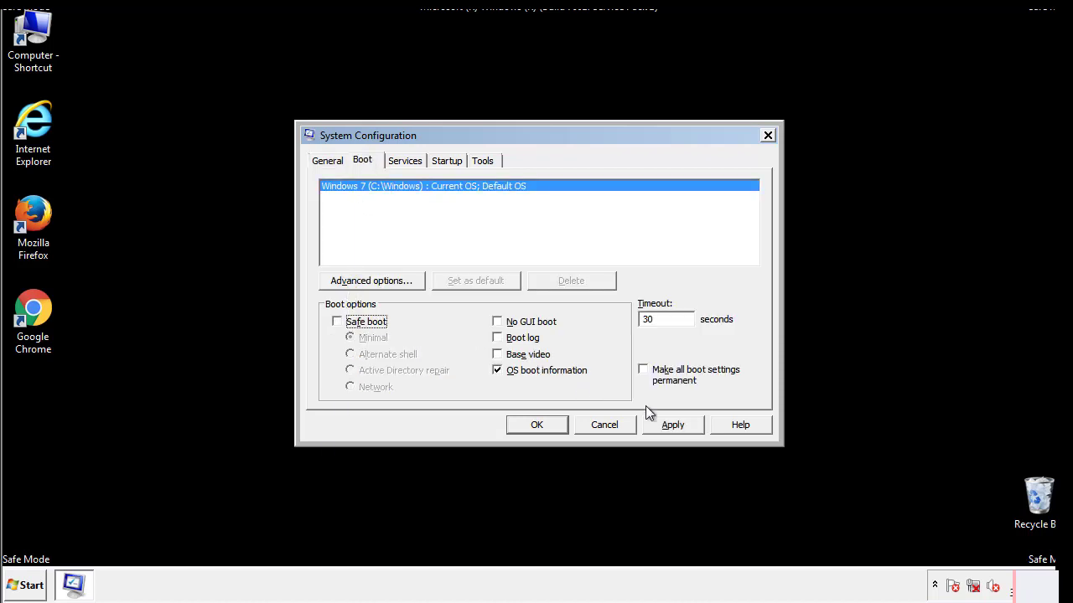
click(536, 426)
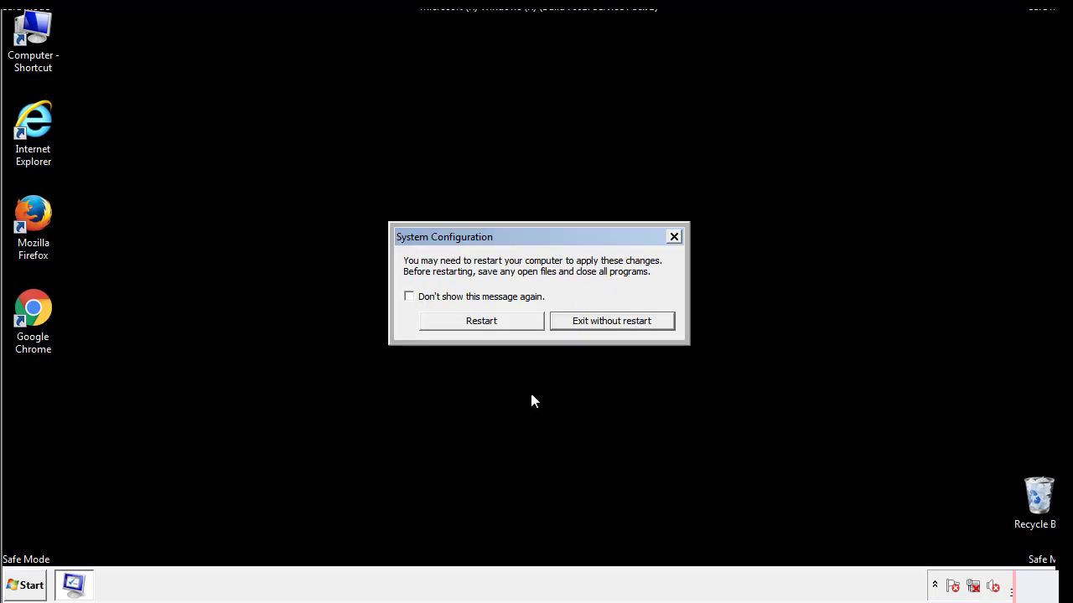
click(479, 320)
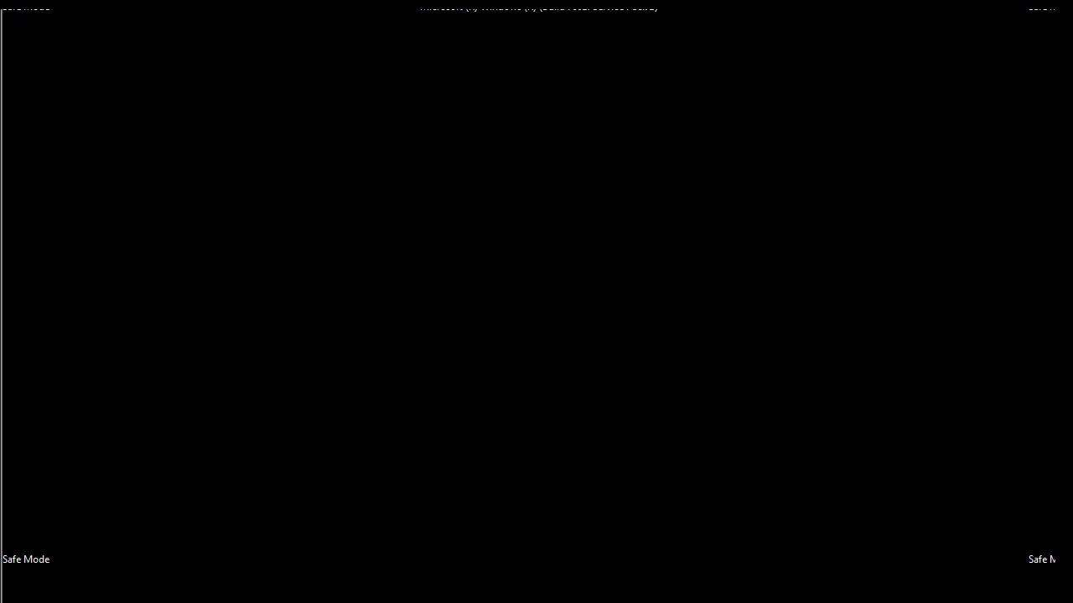